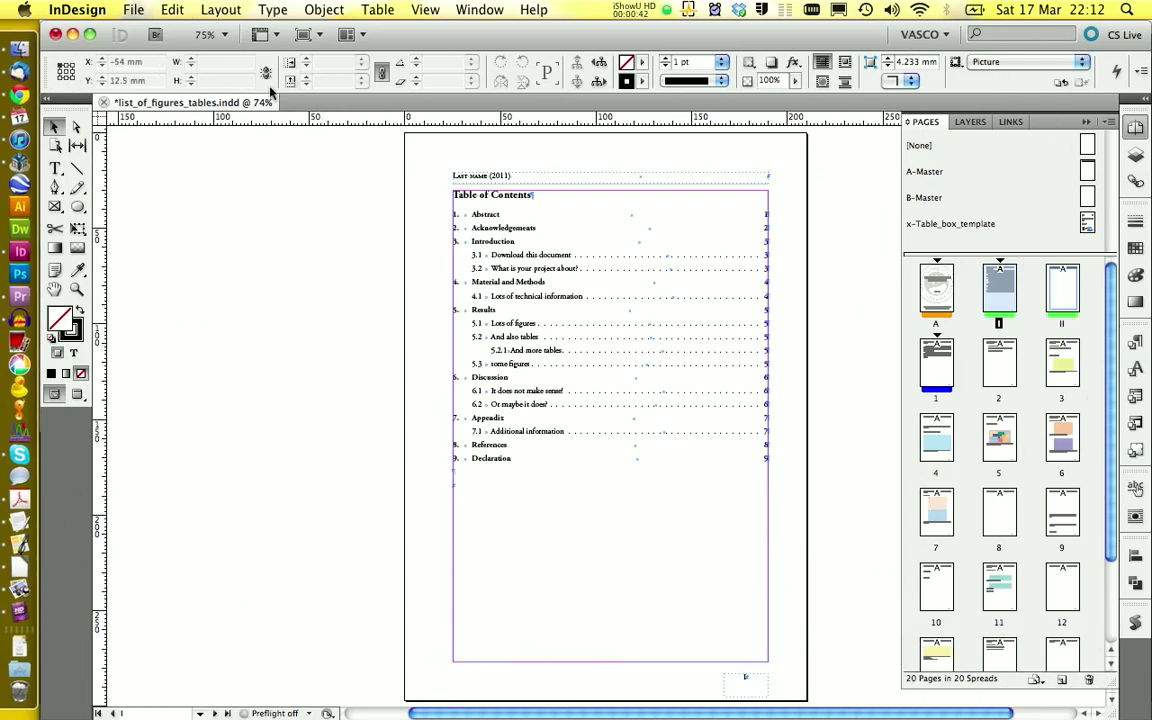
Bring up the Table of Contents Styles dialog from the Layout menu.
left_click(220, 8)
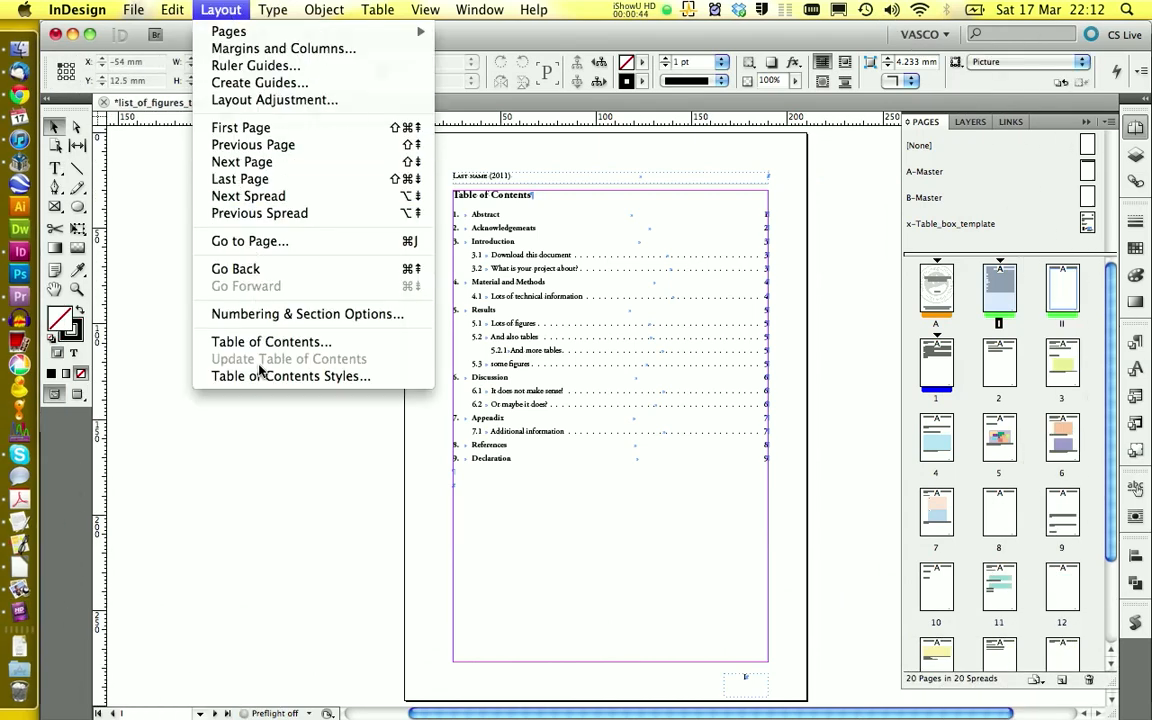
left_click(290, 376)
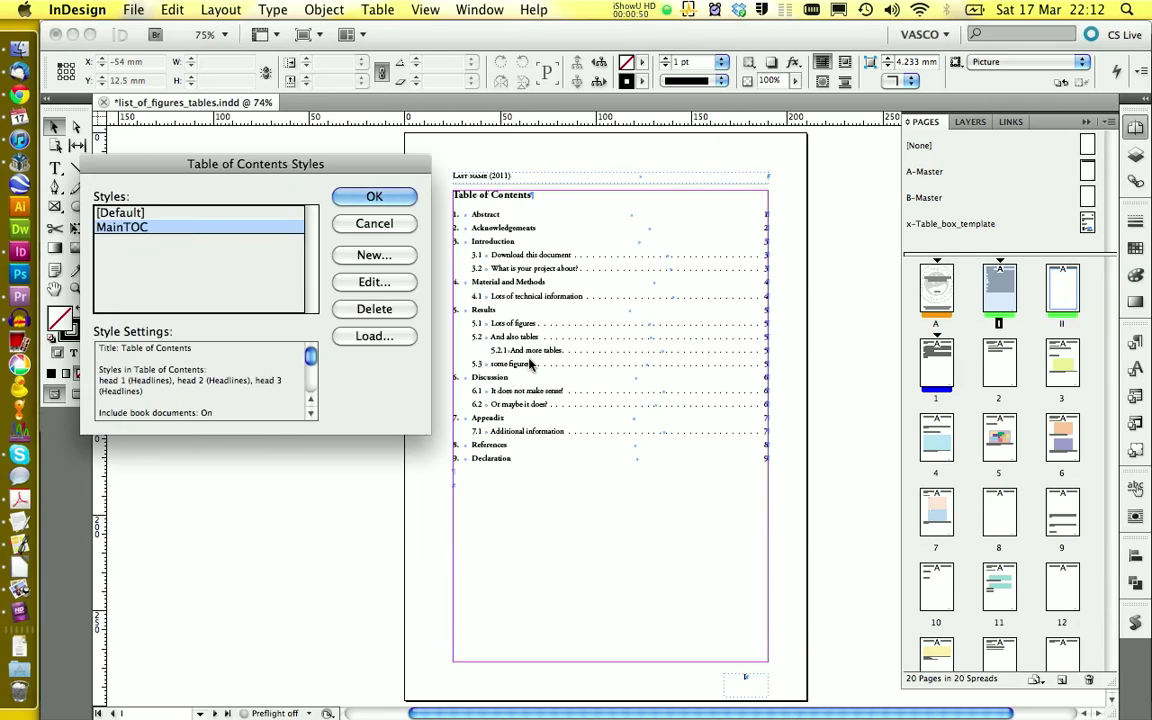
mouse_move(740, 544)
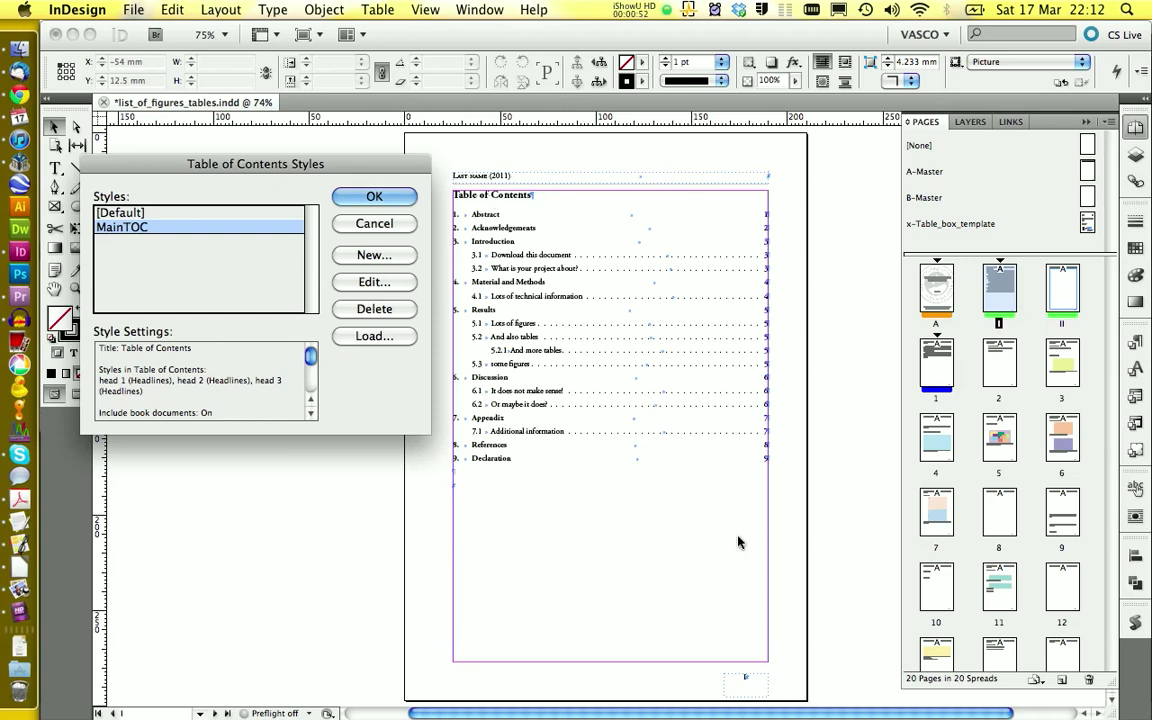
mouse_move(488, 258)
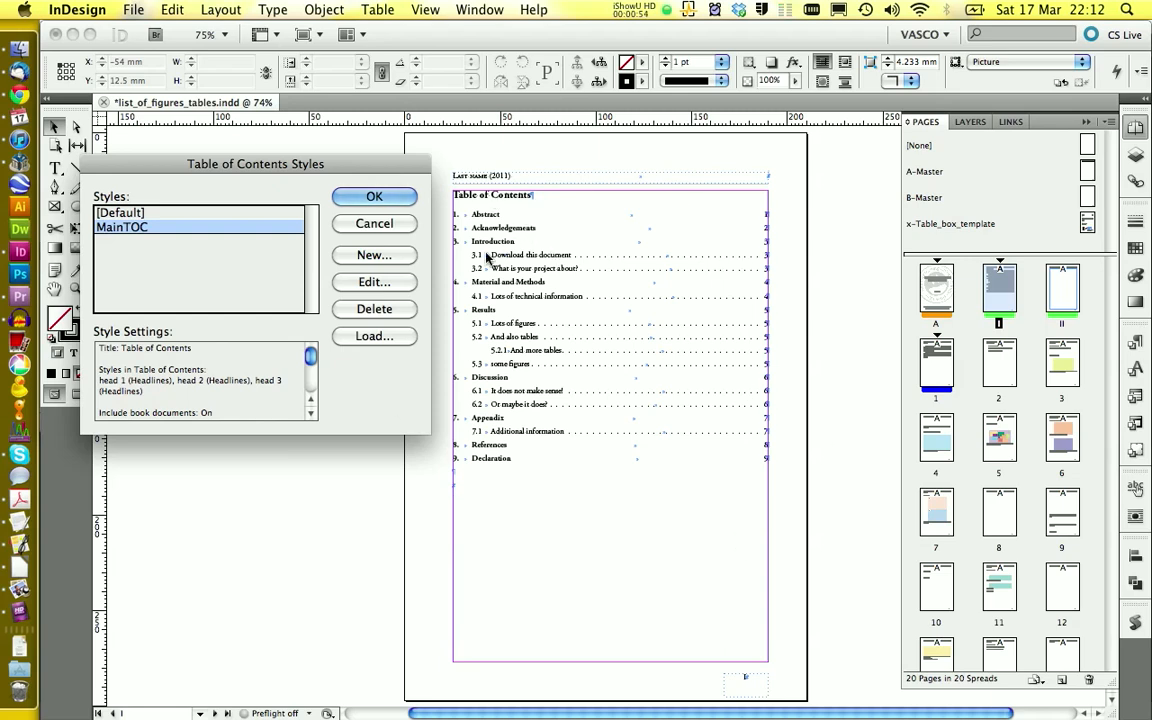
Create a new TOC style named List of Figures with its title styled TOC_HEAD.
left_click(374, 256)
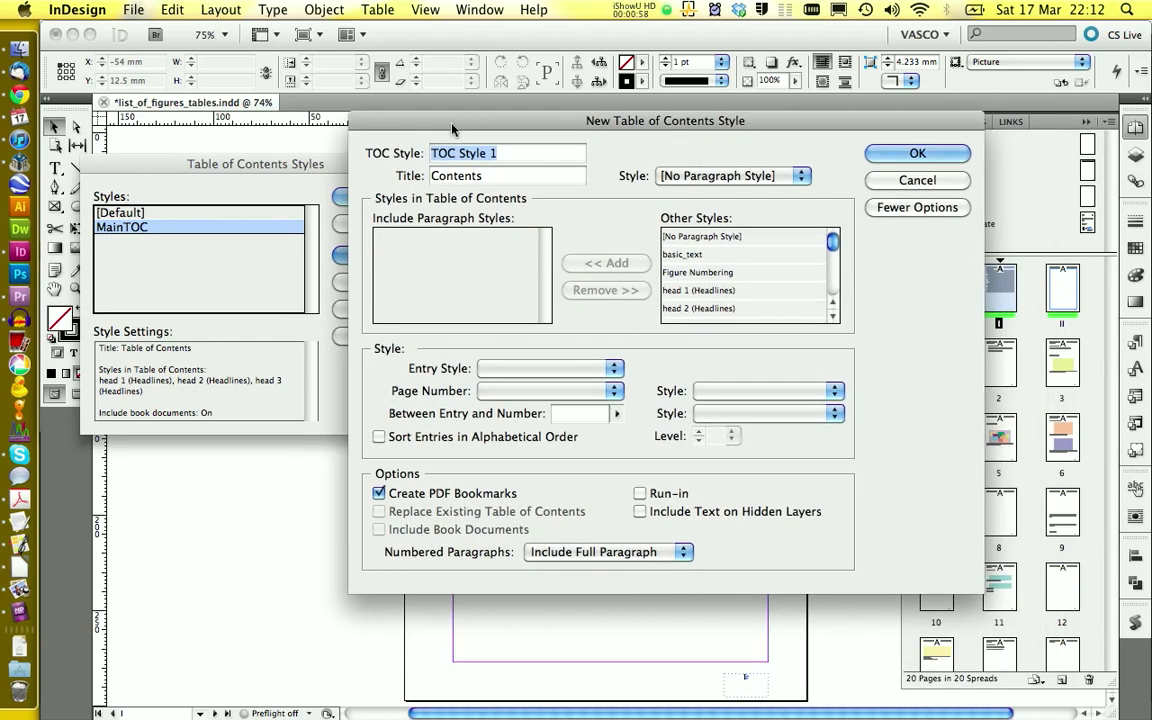
type("List of Figures")
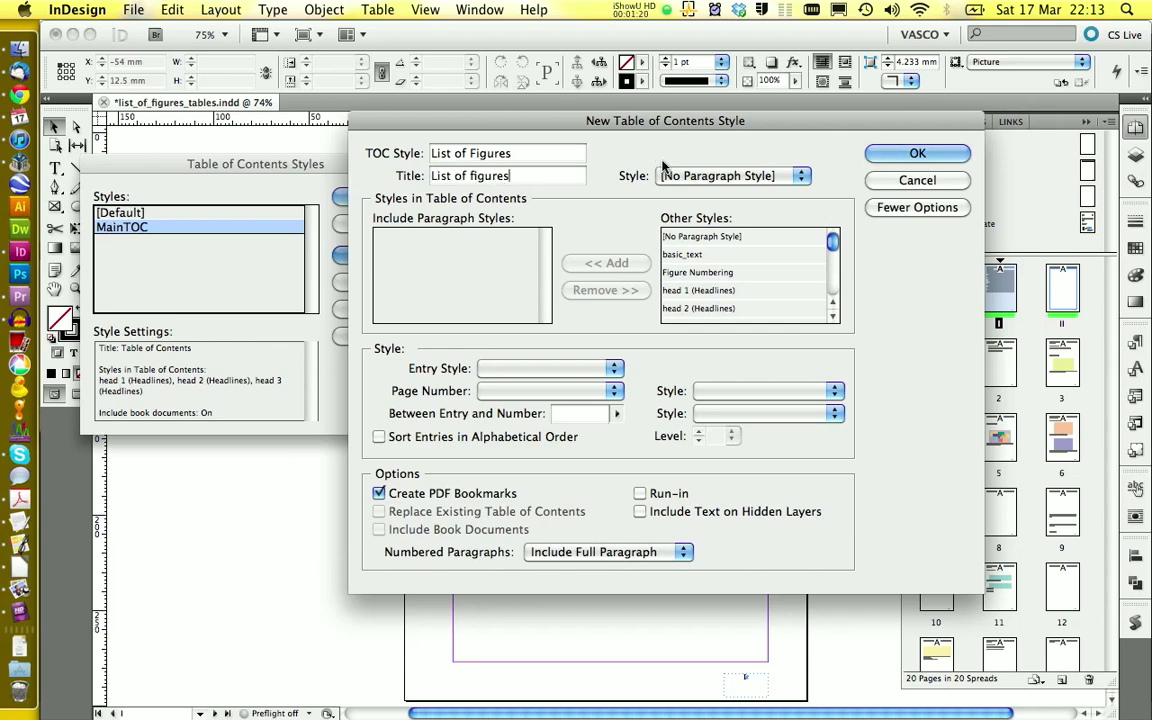
left_click(800, 176)
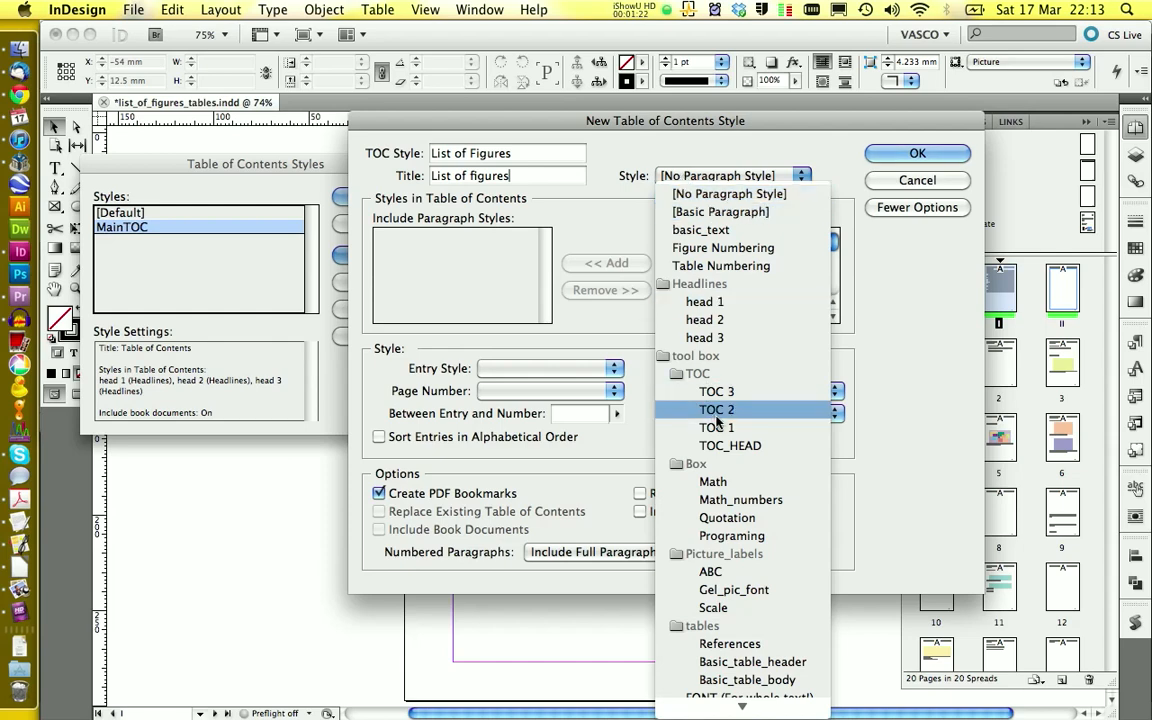
left_click(730, 444)
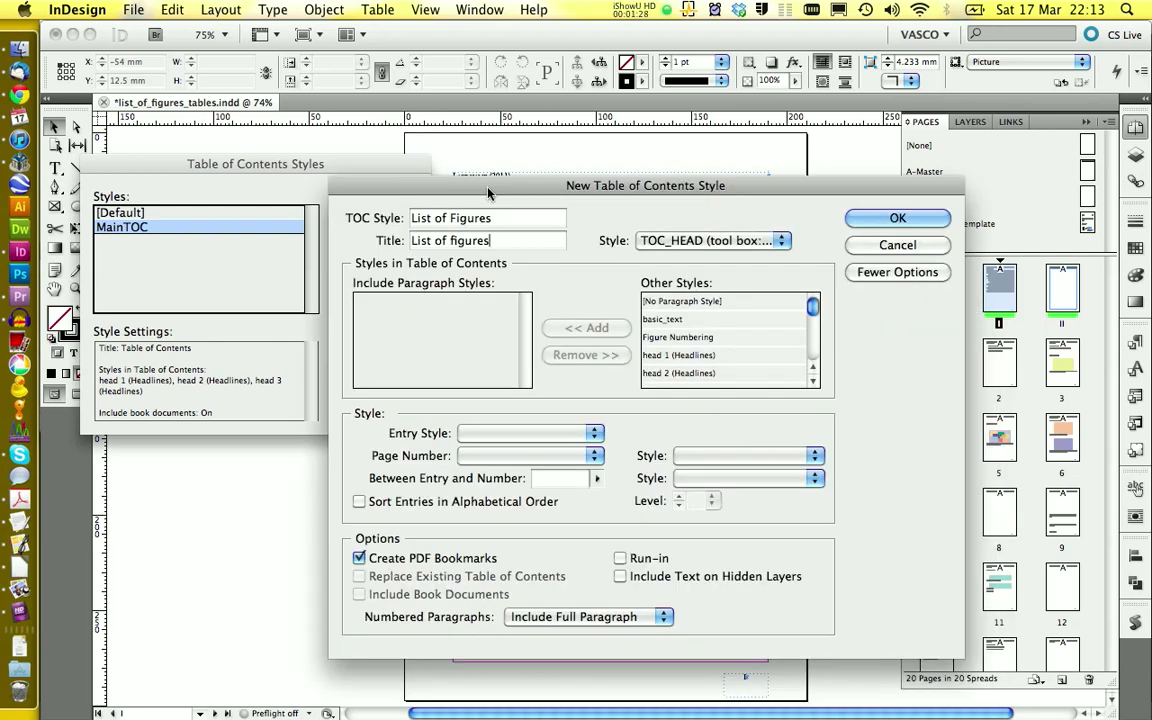
Include the Figure Numbering paragraph style in the list's entries.
left_click_drag(644, 184, 648, 130)
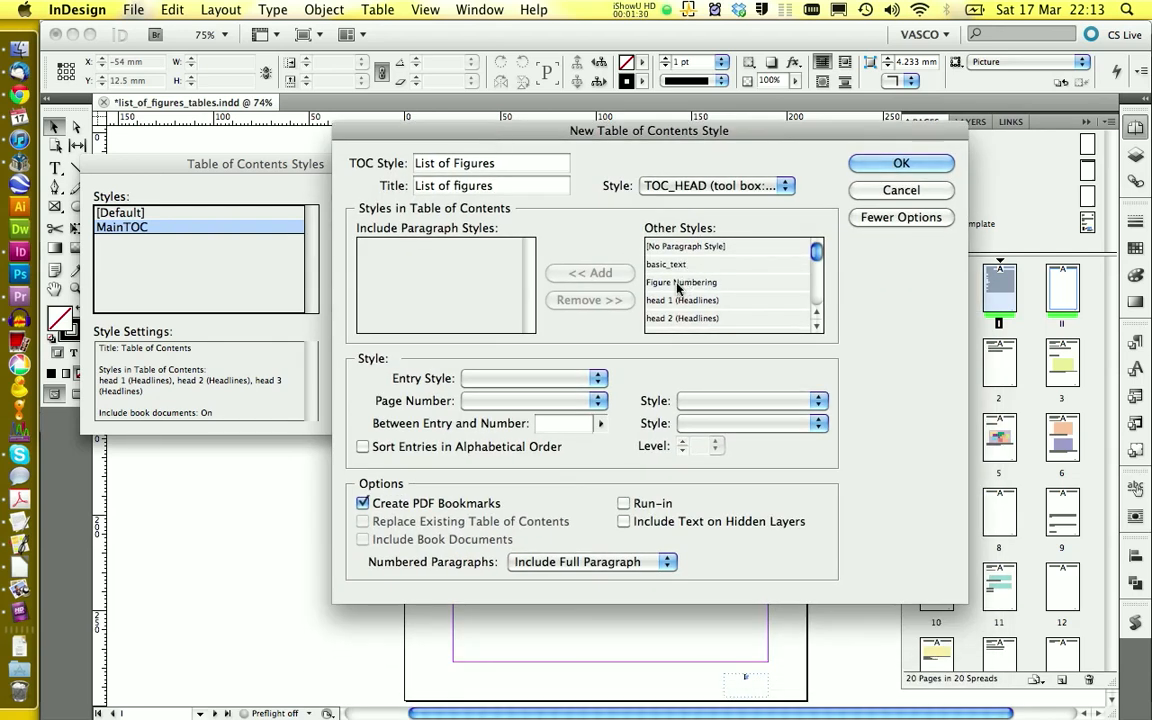
left_click(680, 282)
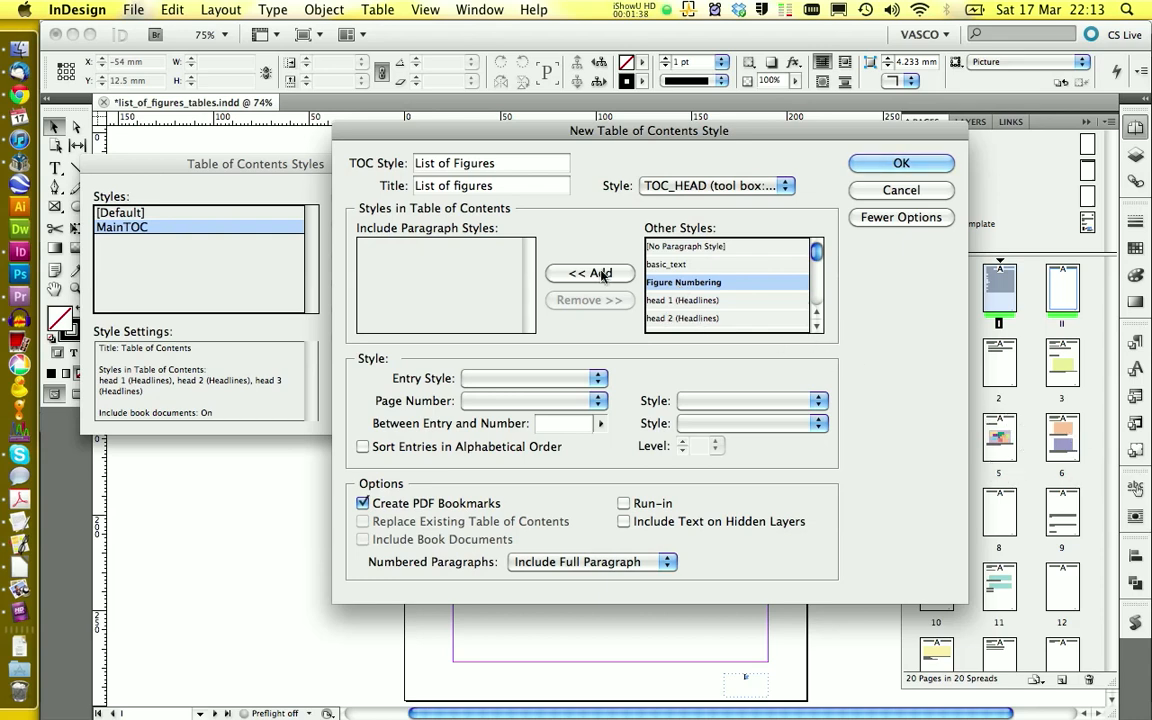
left_click(588, 272)
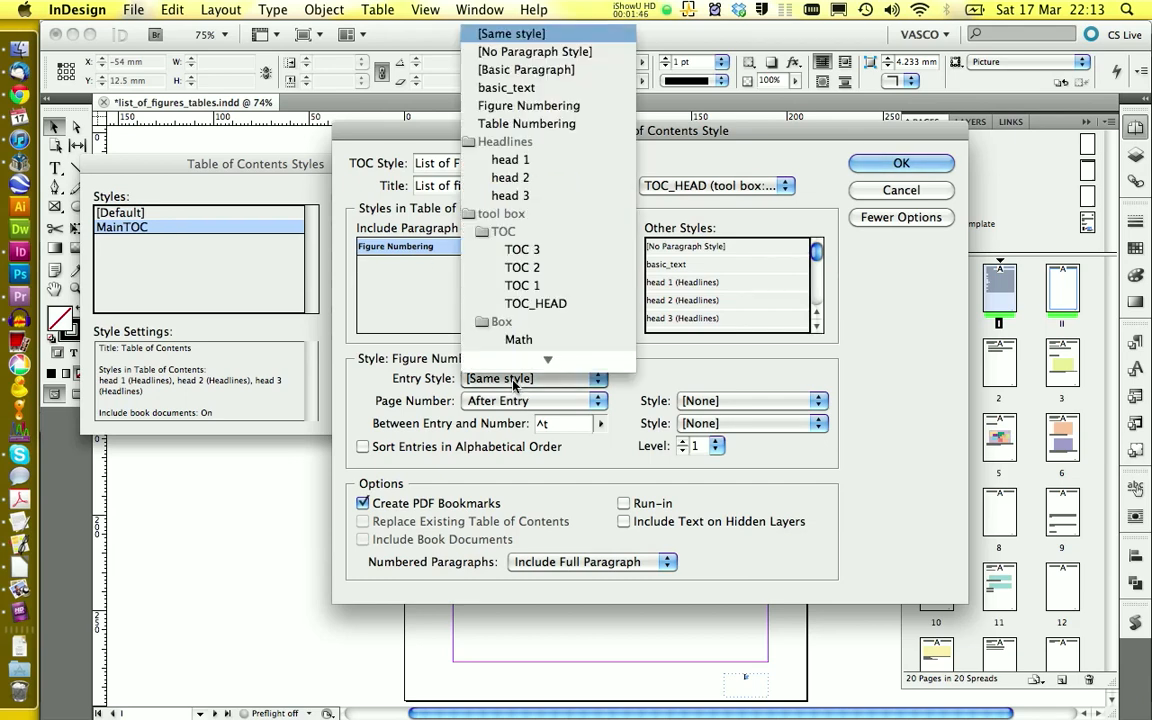
Make a new entry style Figure List based on FONT (For whole text!) and confirm it.
scroll("down", 3)
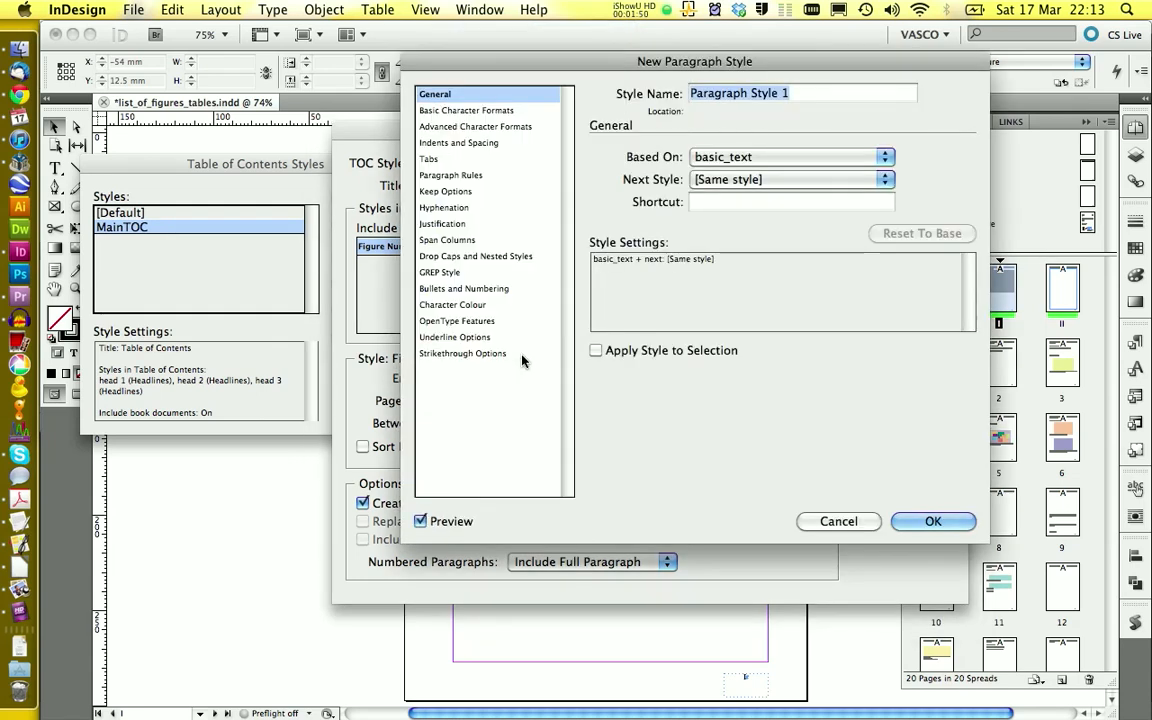
type("Figure List")
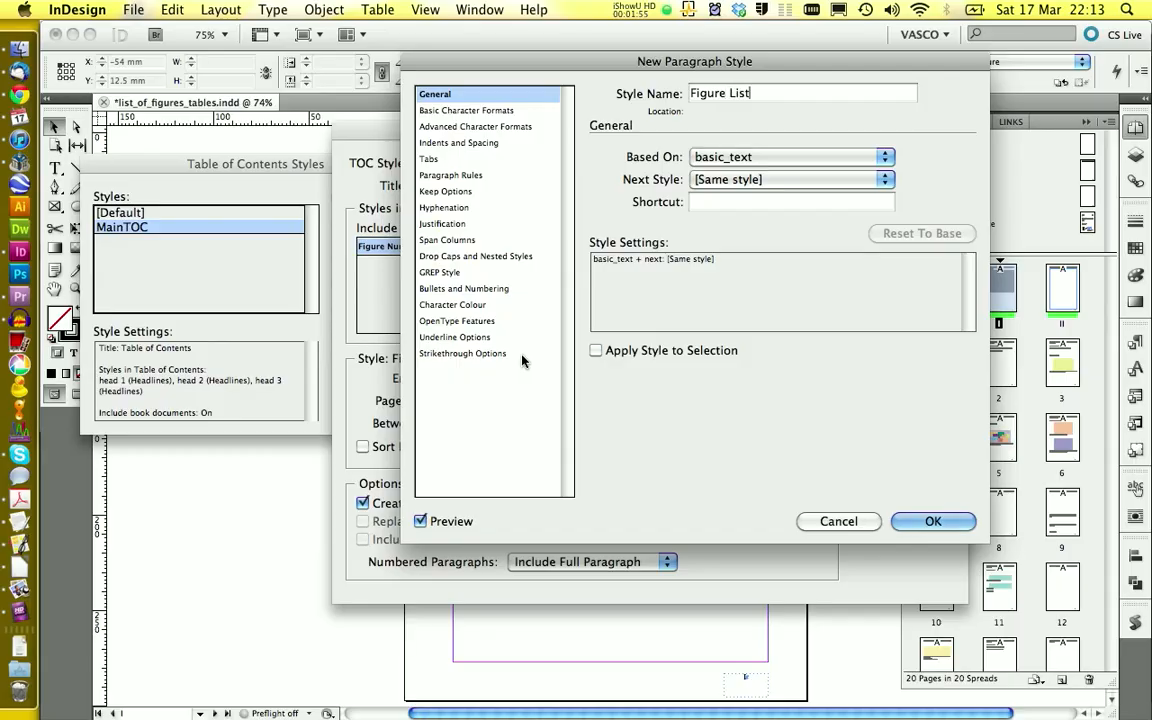
left_click(884, 156)
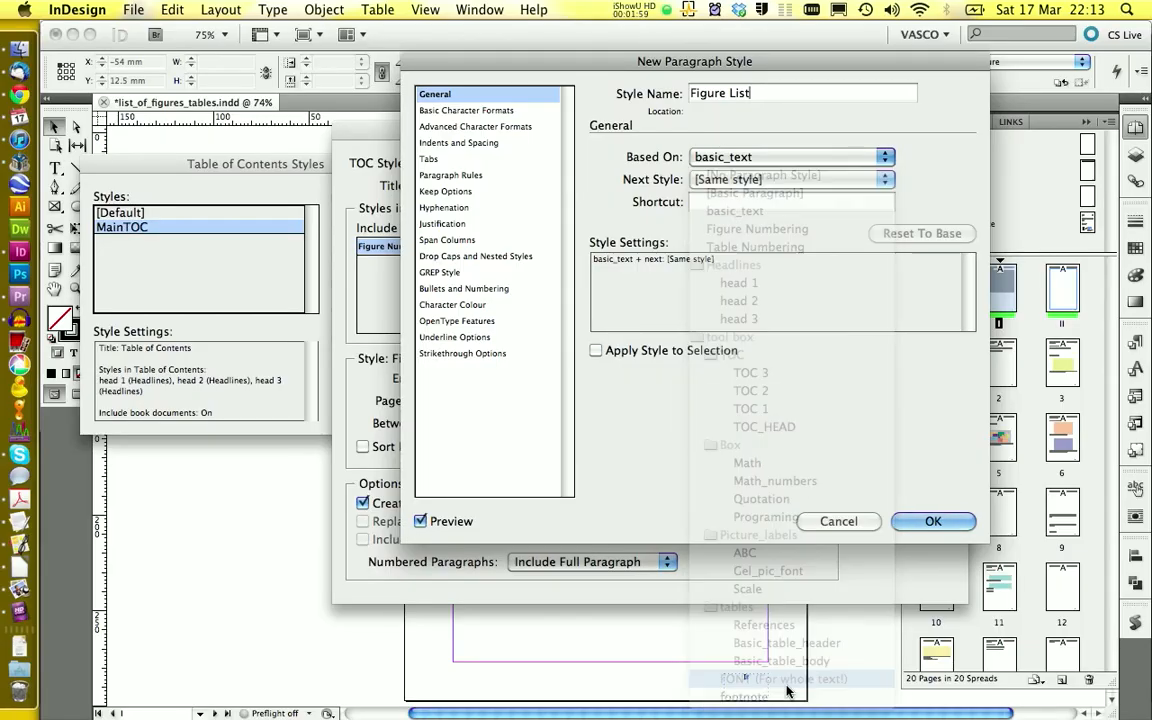
left_click(784, 678)
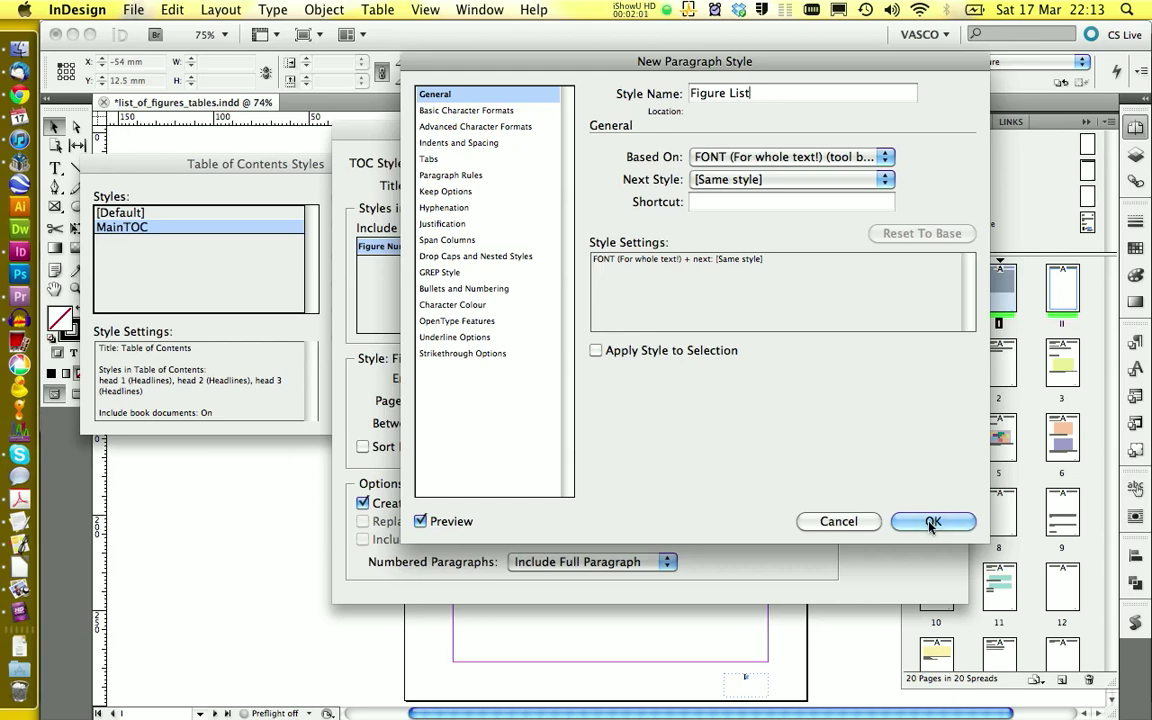
left_click(932, 520)
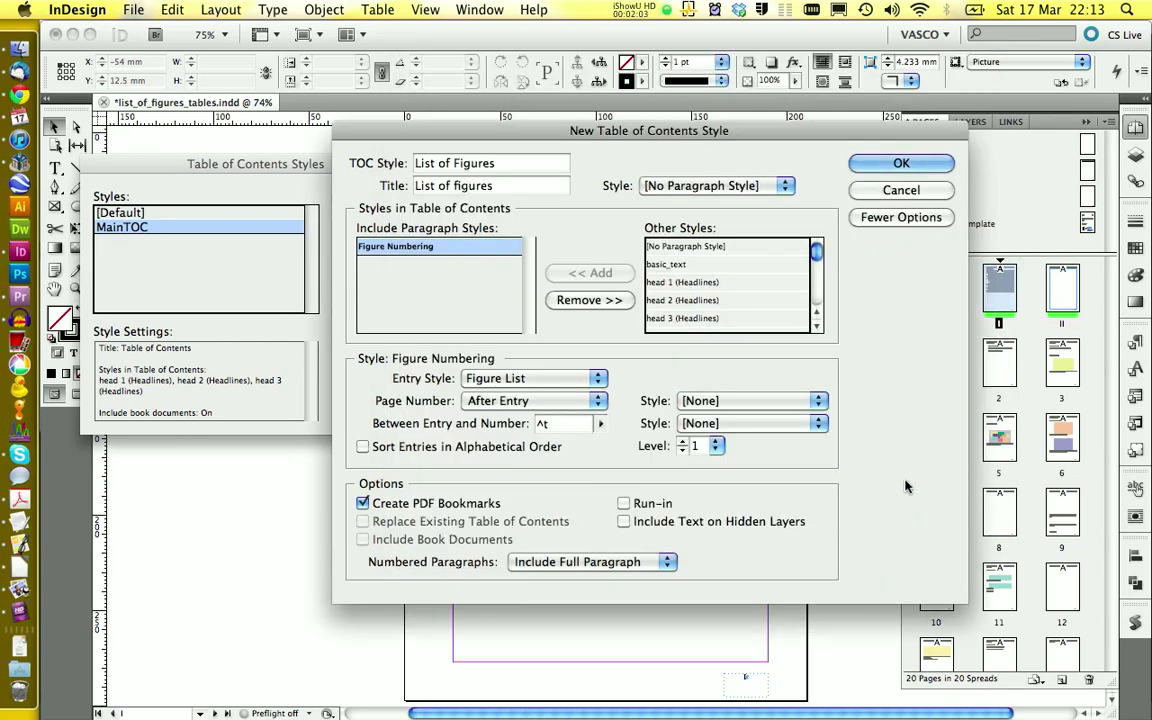
Set numbered paragraphs to Exclude Numbers and save the List of Figures style.
left_click(592, 560)
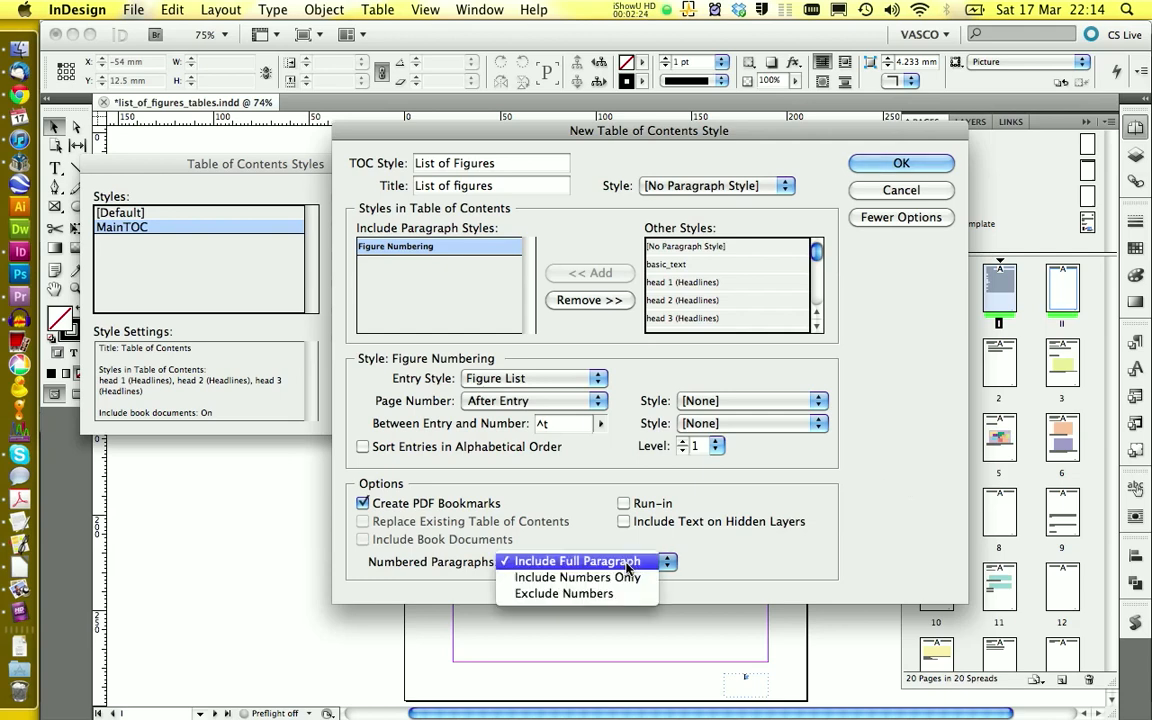
left_click(564, 592)
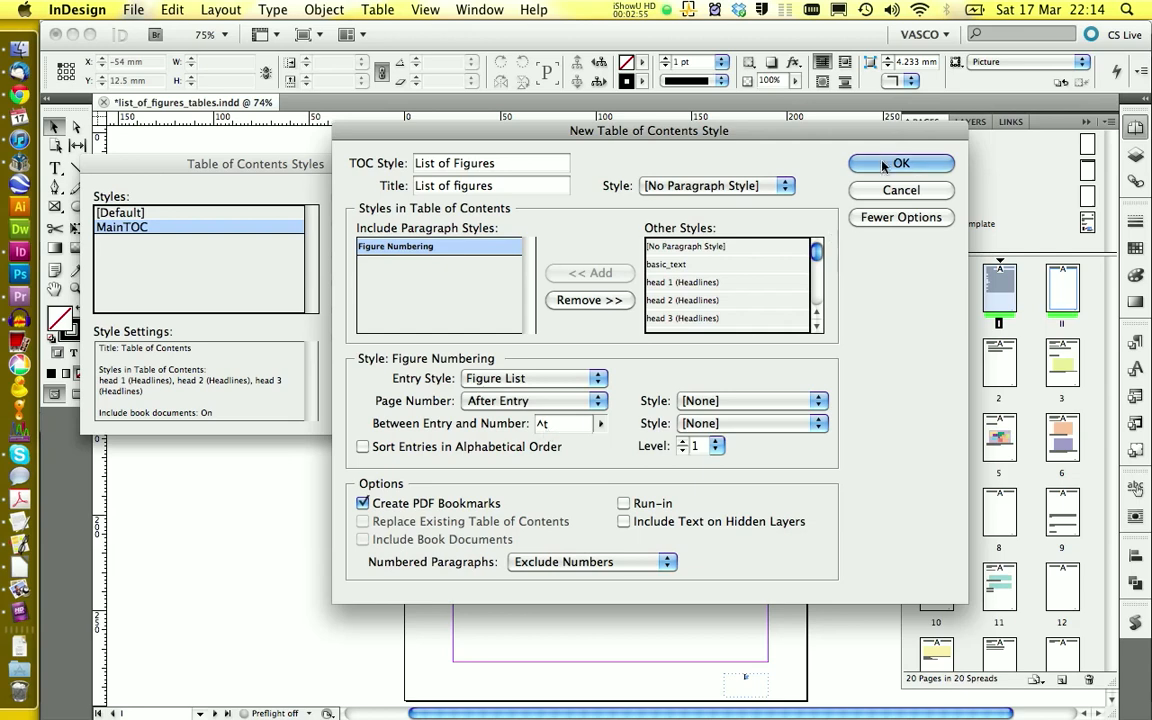
left_click(900, 164)
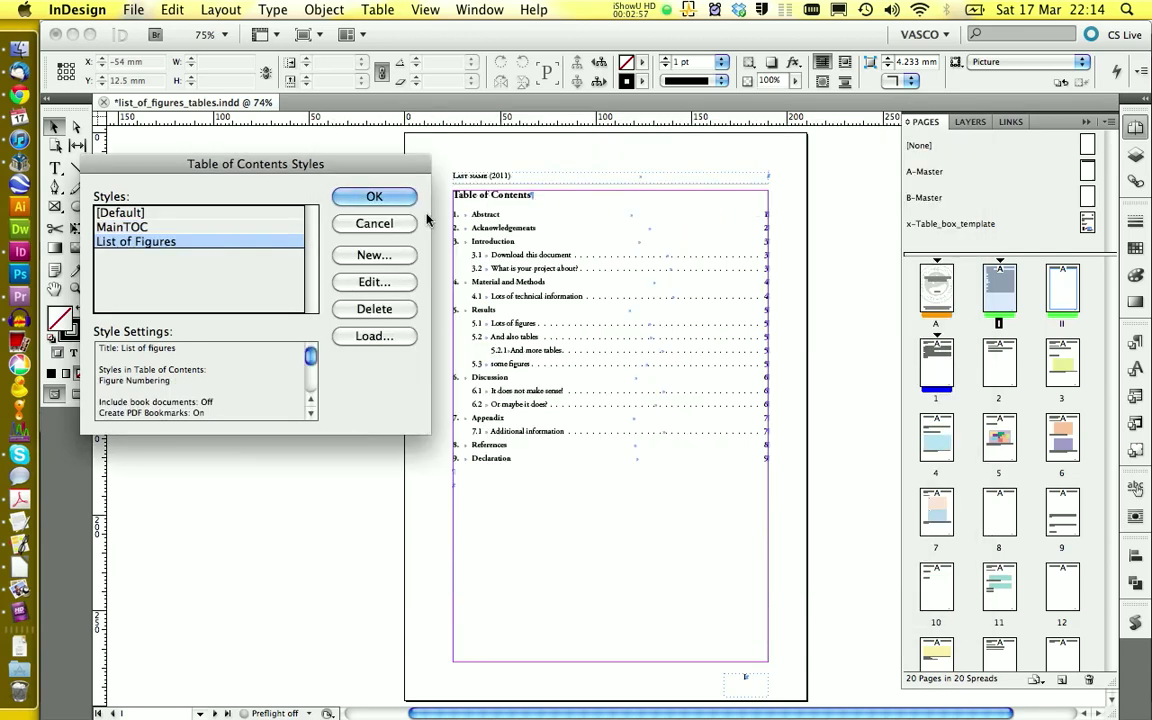
left_click(374, 196)
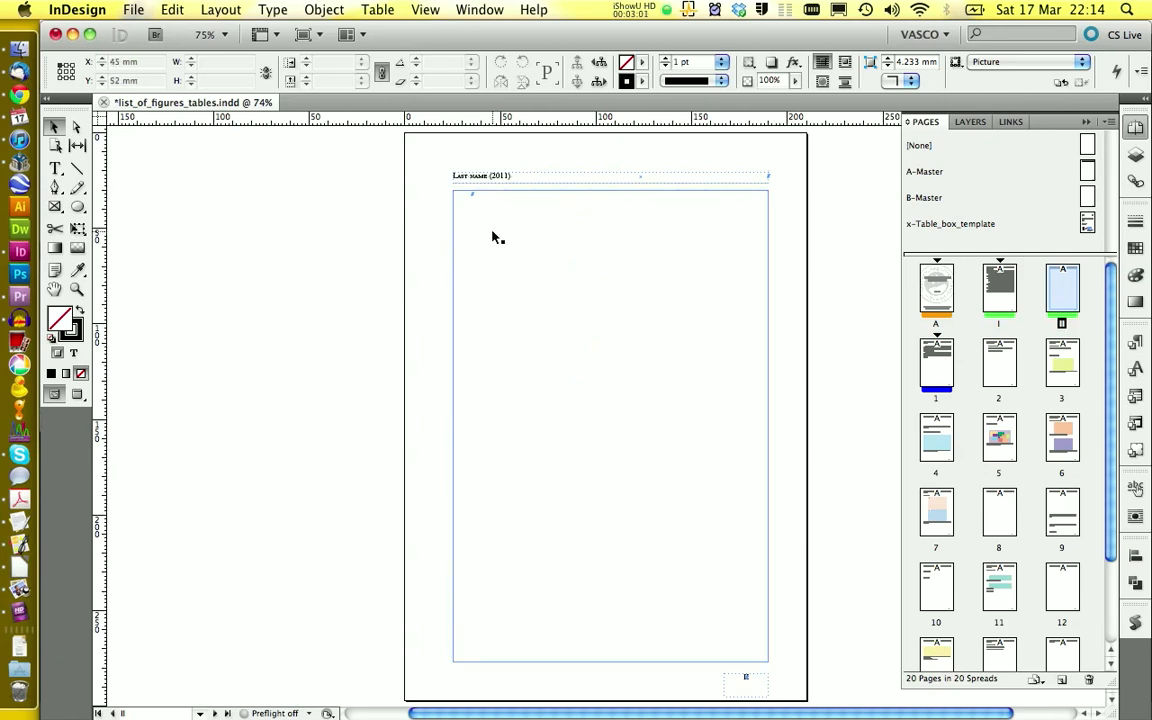
Generate a table of contents on the page using the List of Figures style.
left_click(220, 8)
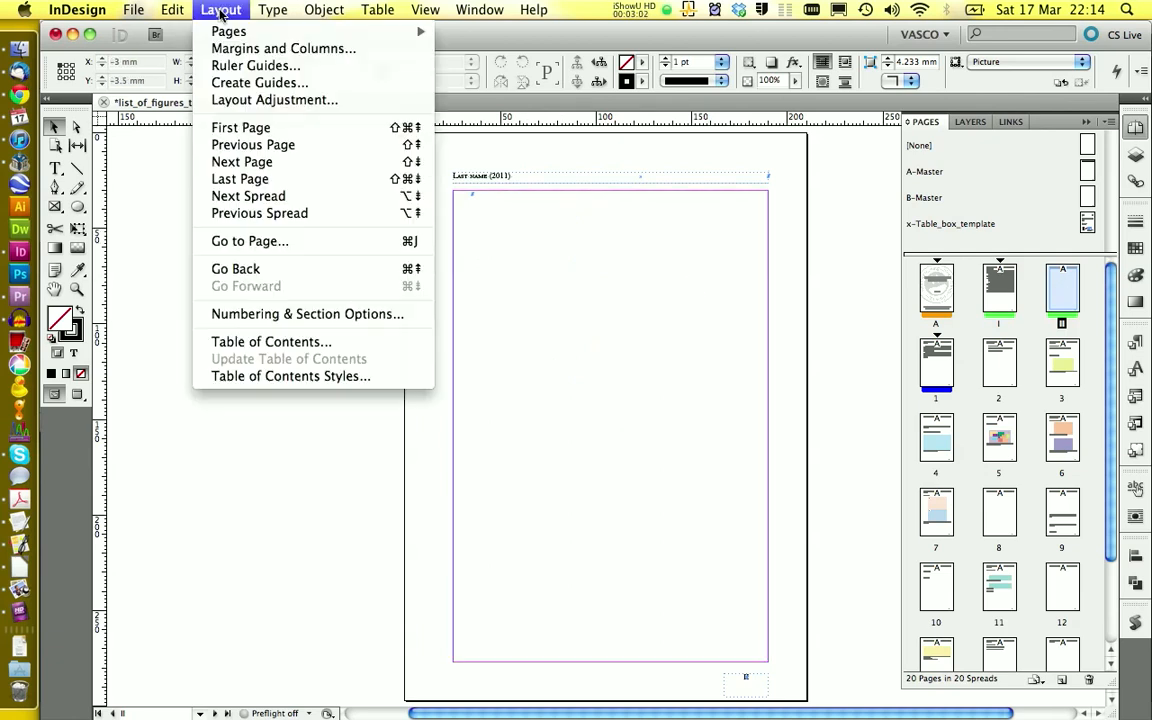
mouse_move(272, 340)
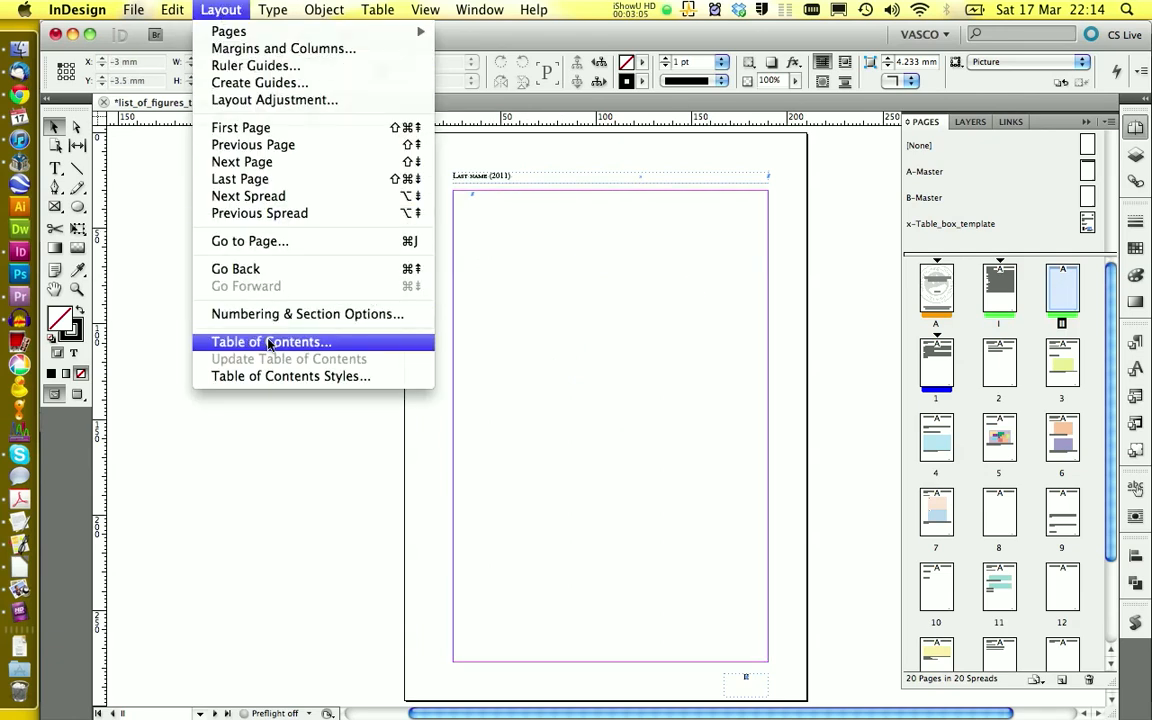
left_click(272, 342)
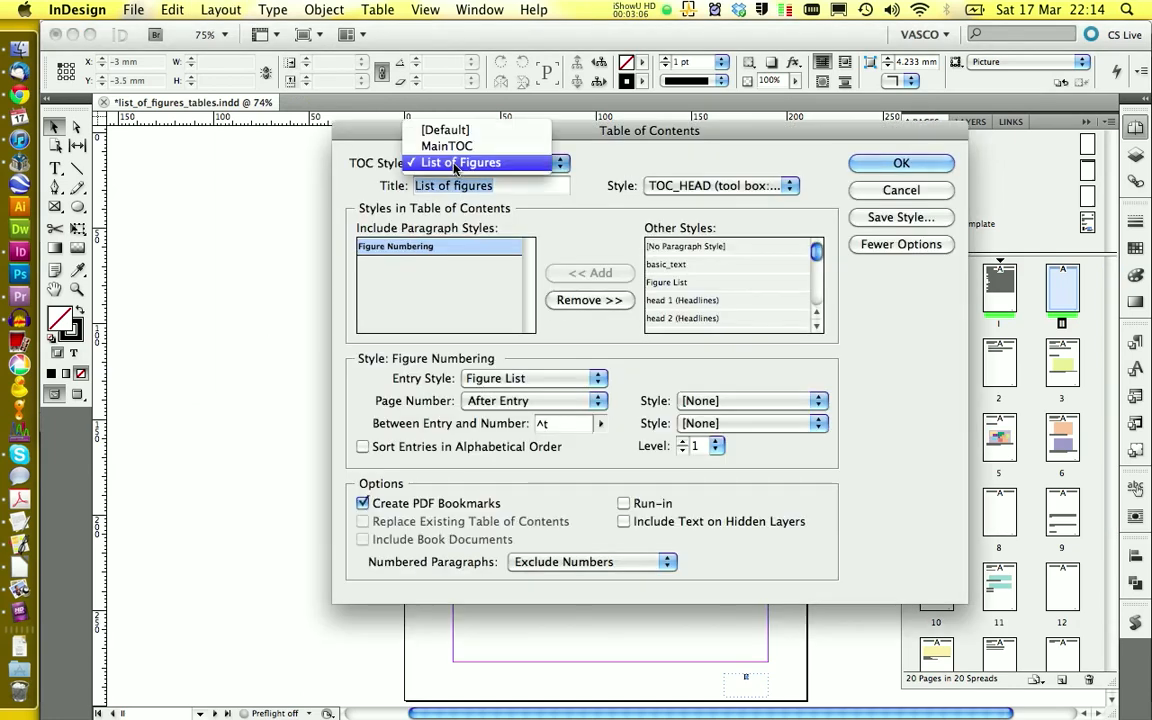
left_click(460, 162)
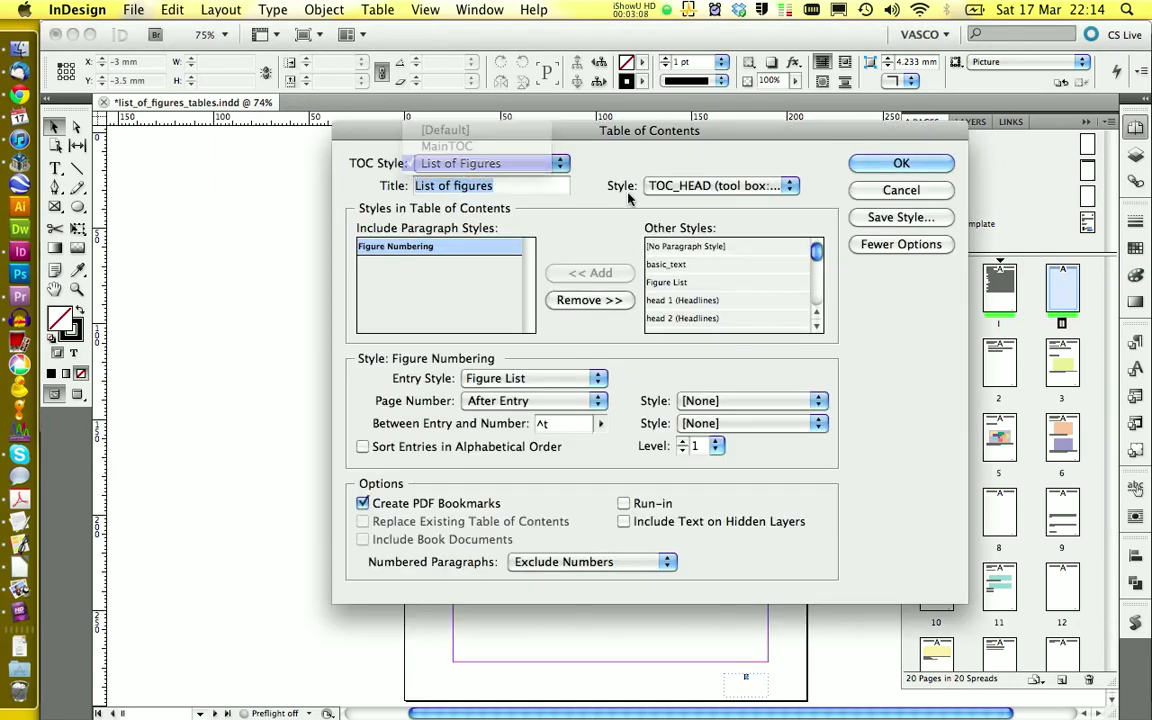
left_click(900, 164)
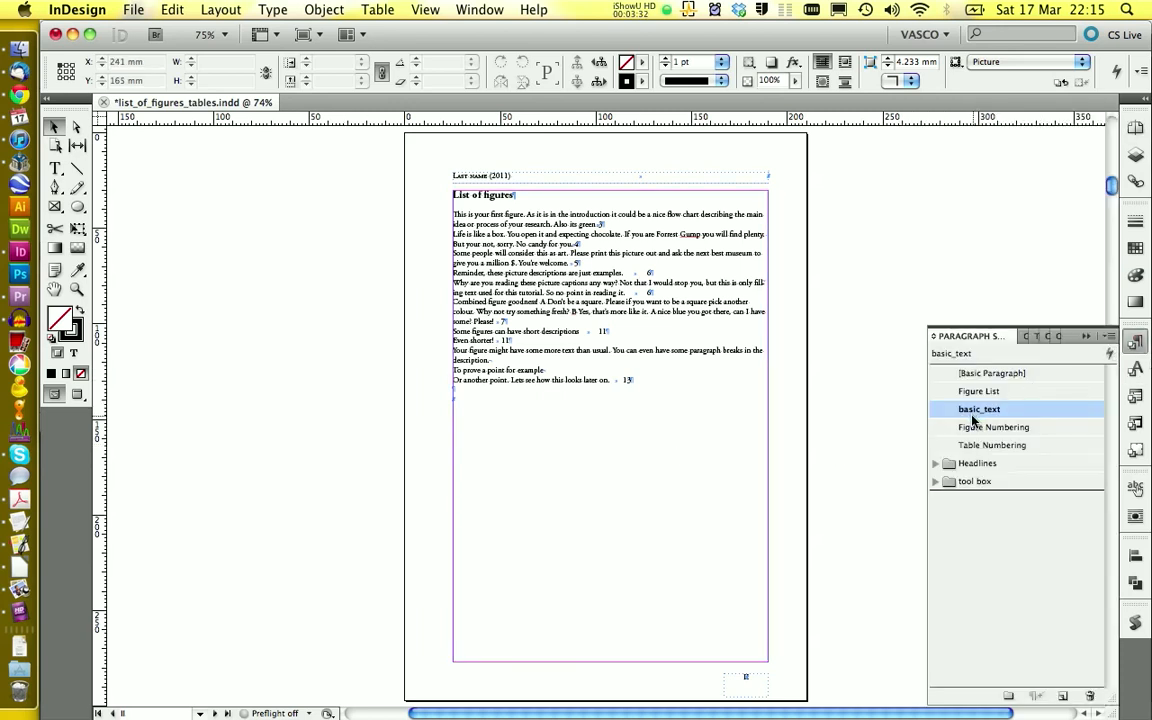
Move the Figure List style into the tool box > TOC group of Paragraph Styles.
left_click(980, 390)
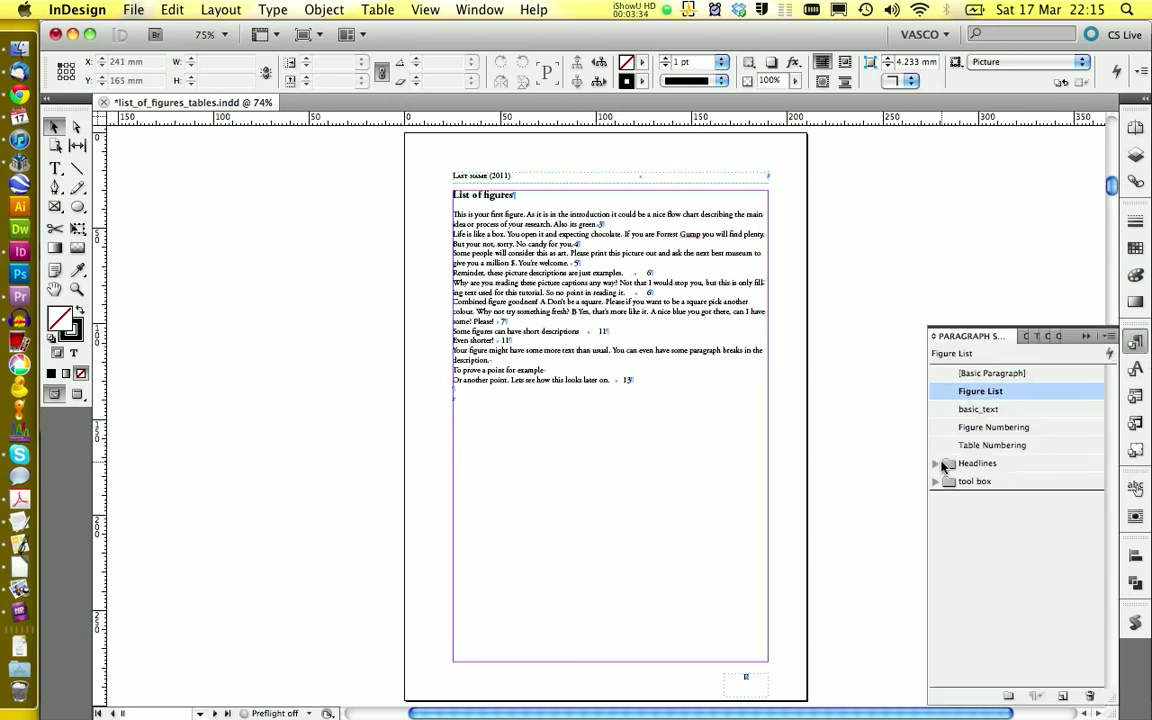
left_click(936, 480)
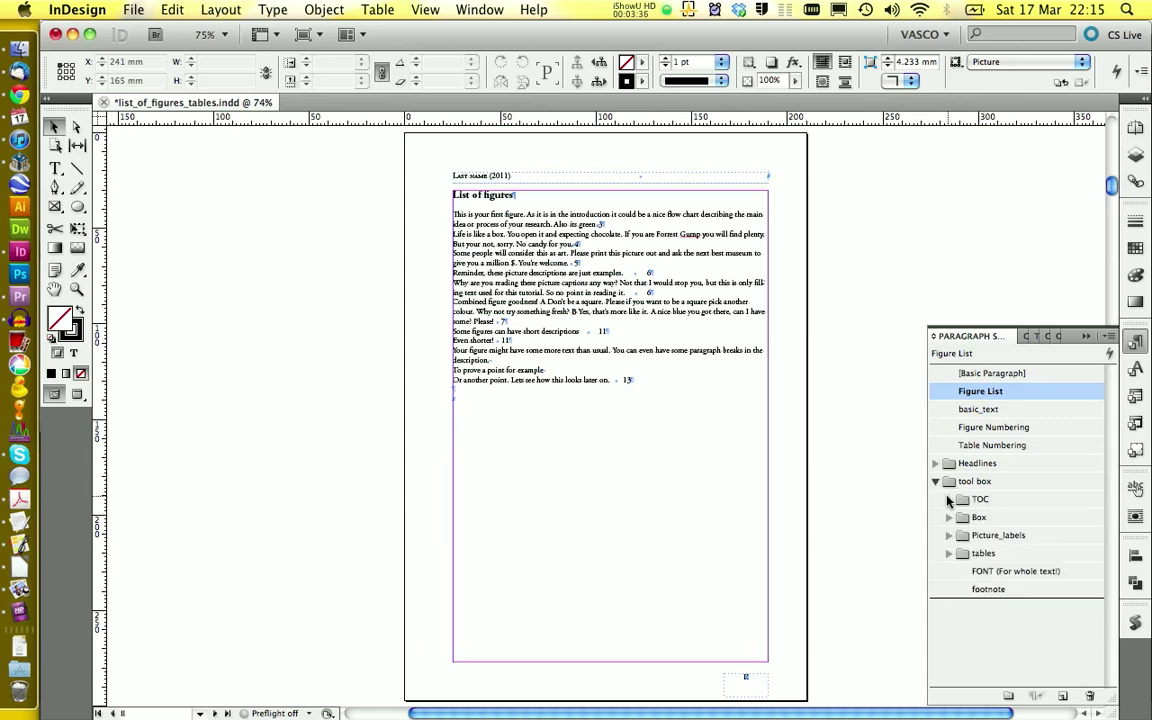
left_click(948, 500)
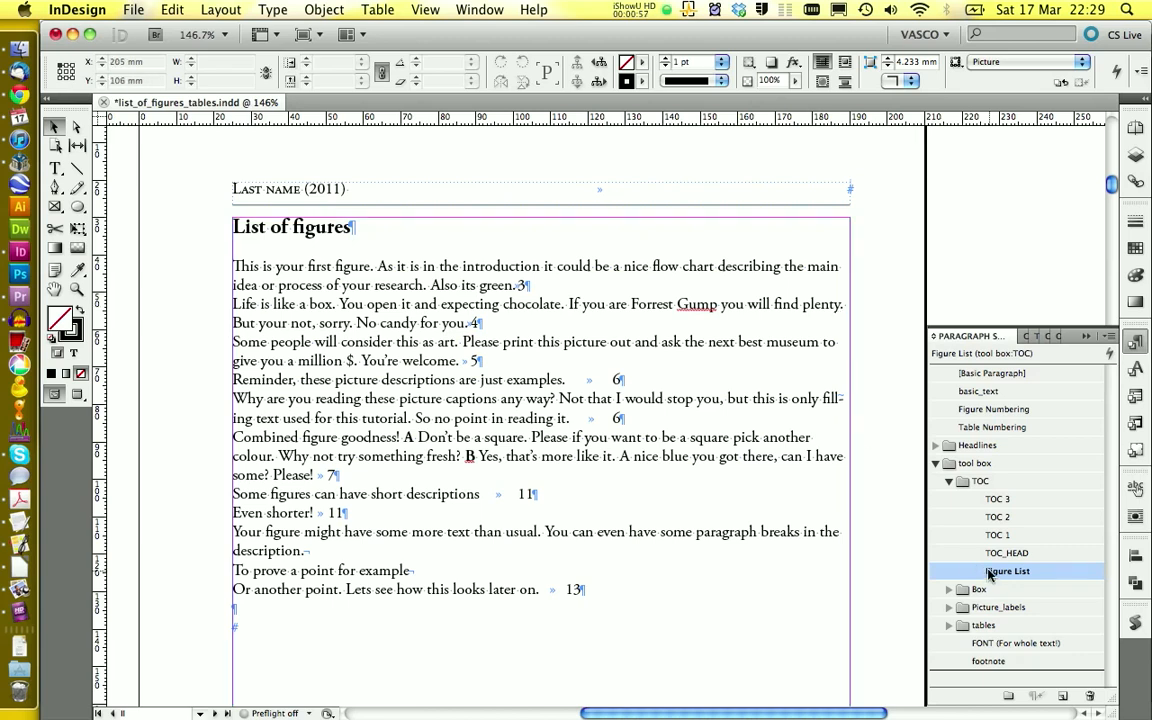
In Figure List's Bullets and Numbering, create a new numbering list named List of Figures.
double_click(1008, 572)
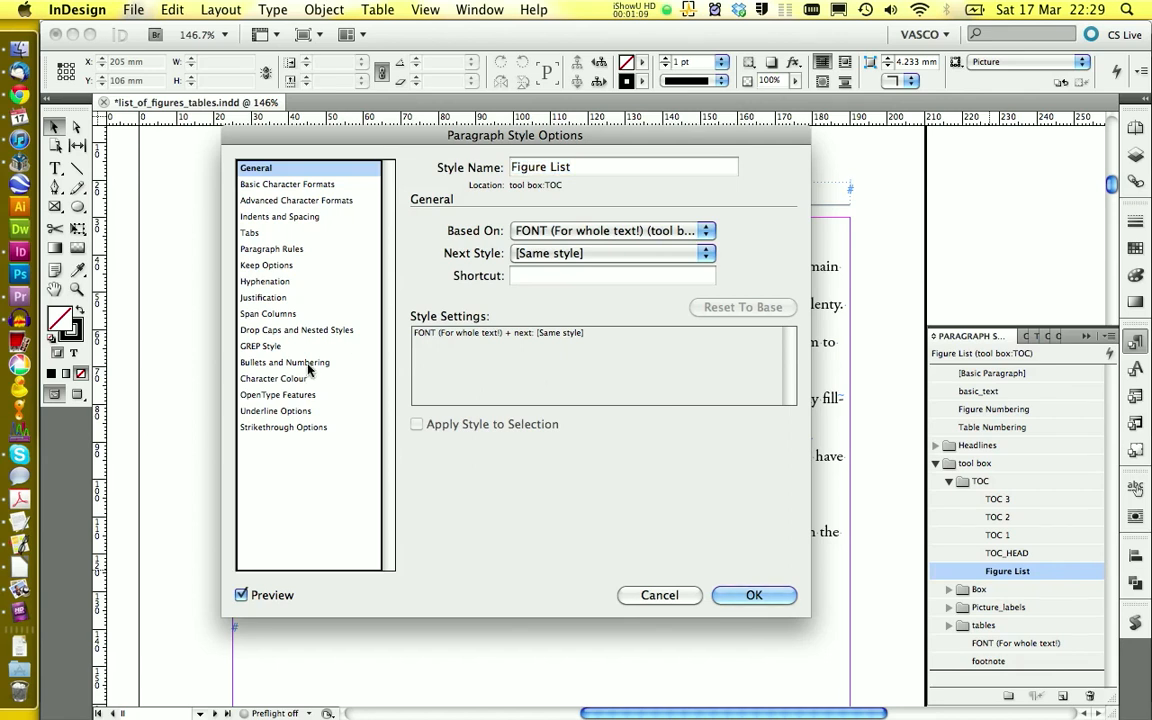
left_click(284, 362)
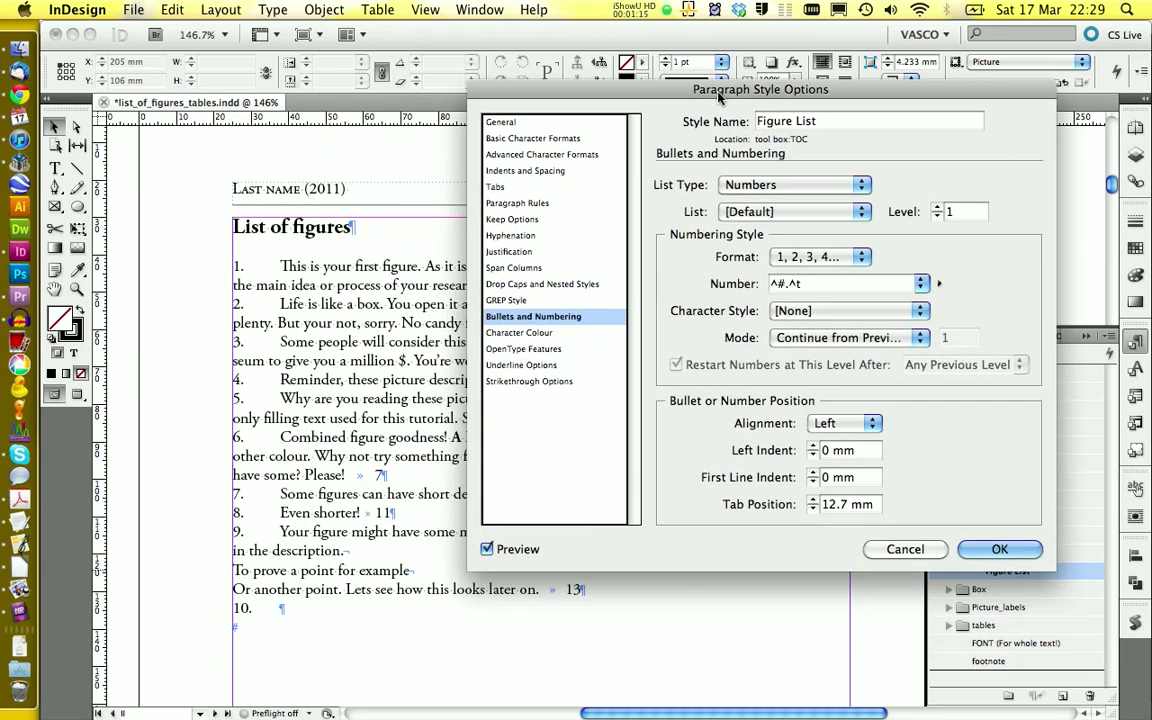
mouse_move(228, 324)
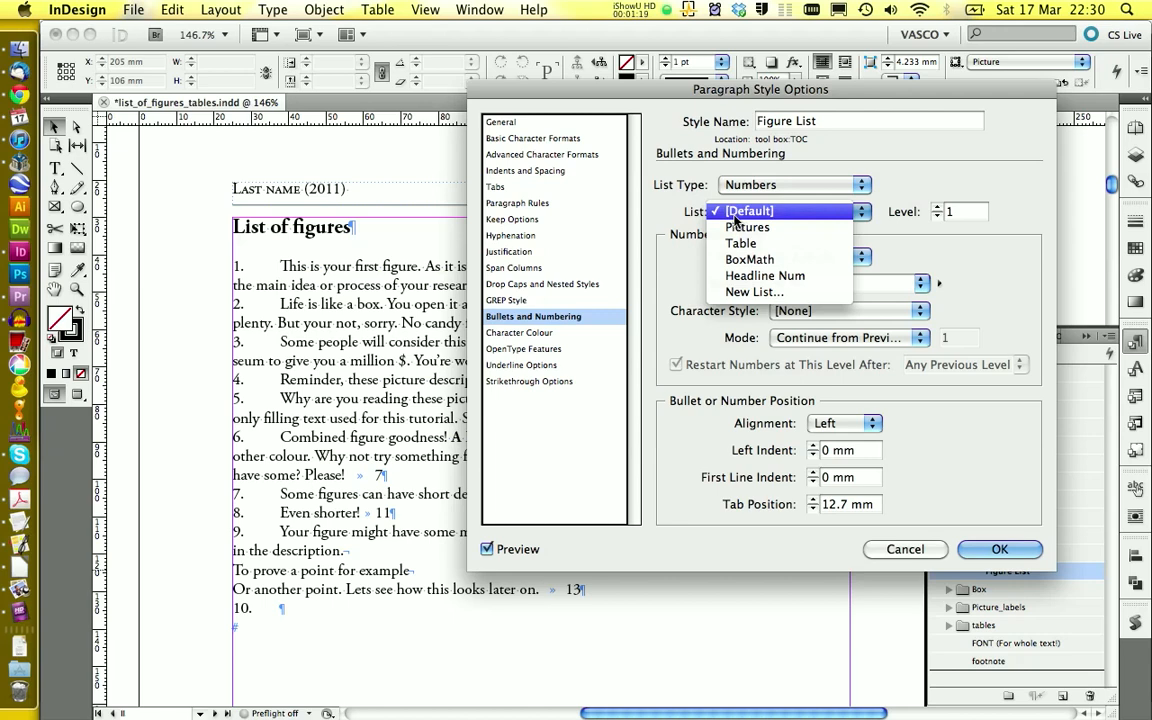
mouse_move(752, 292)
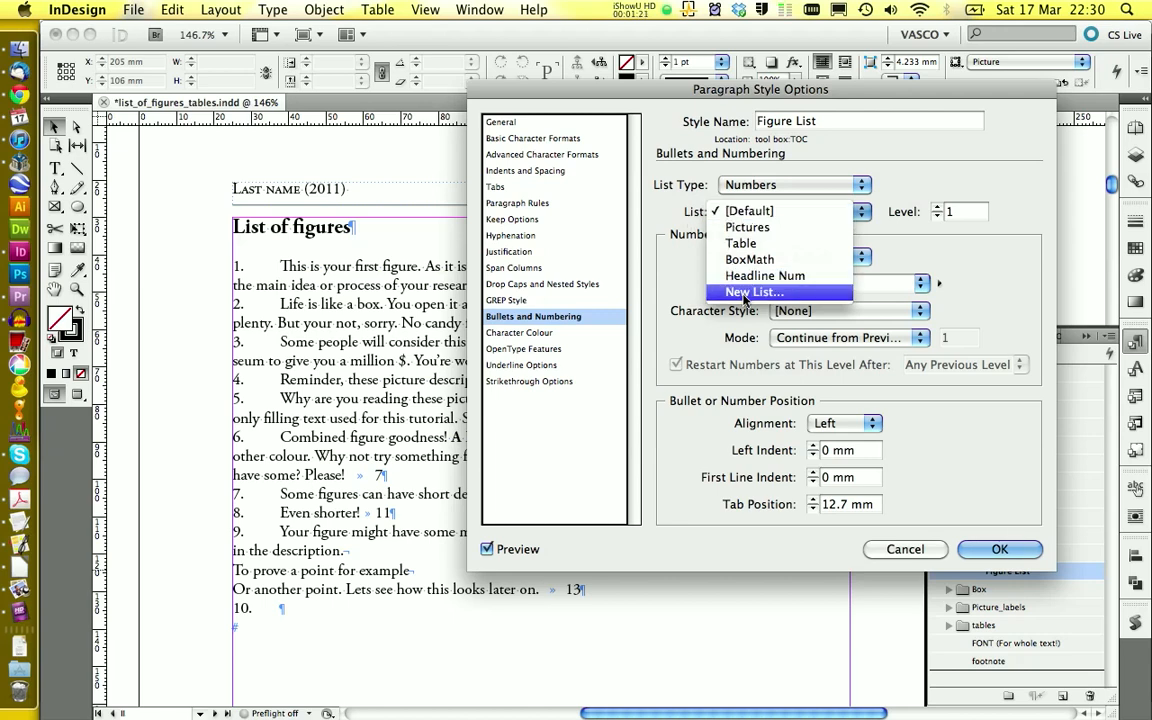
left_click(752, 292)
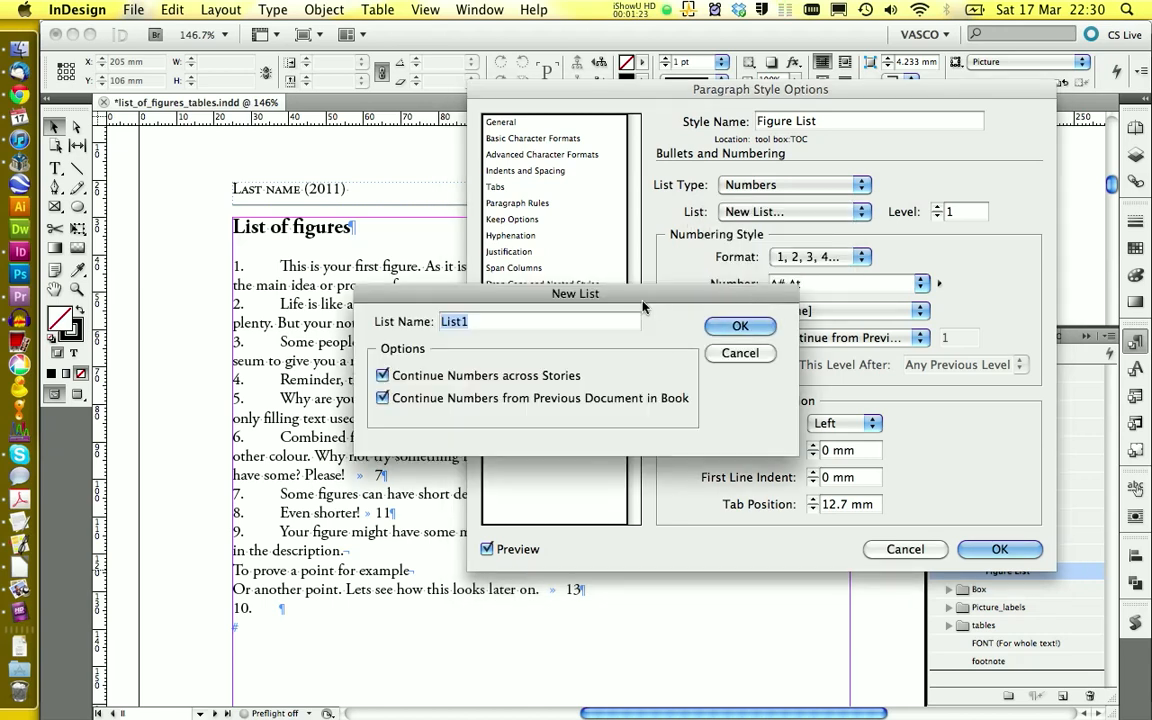
type("List of f")
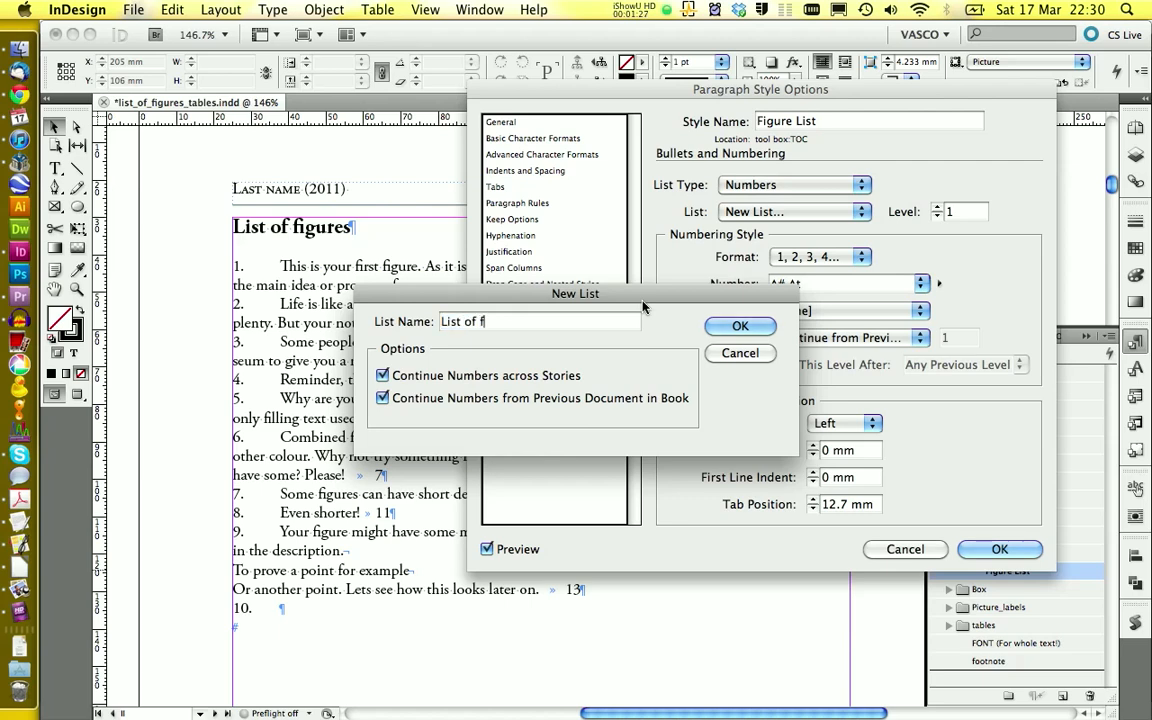
type("igures")
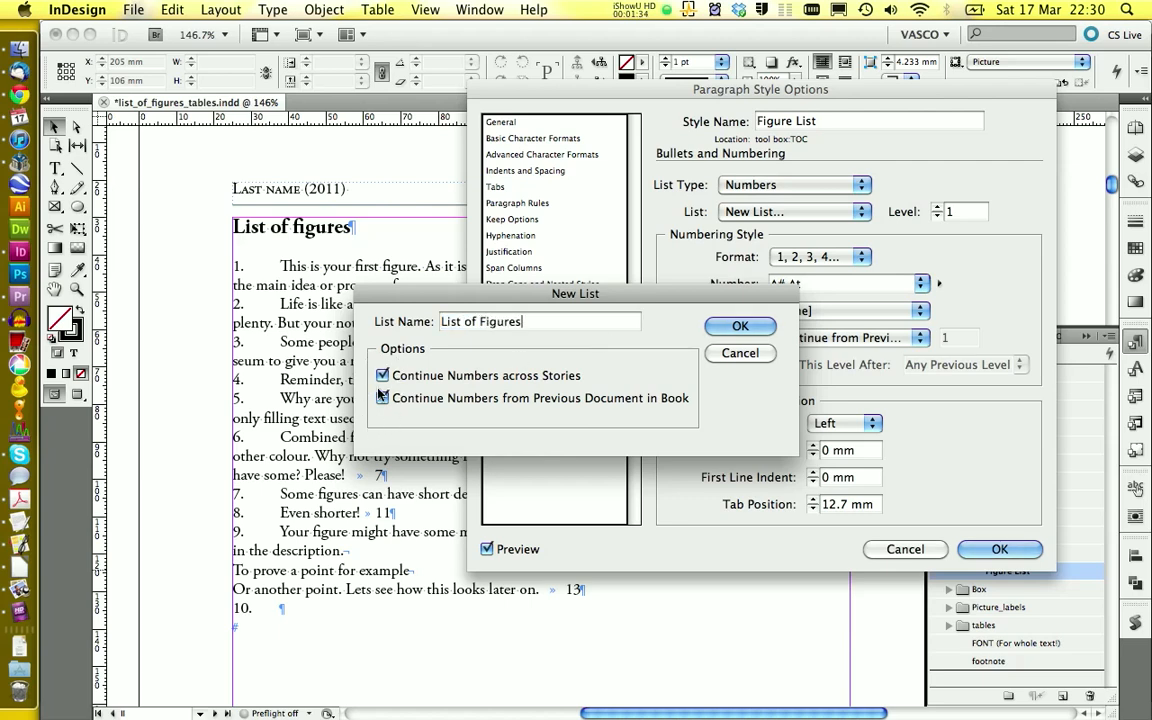
left_click(740, 324)
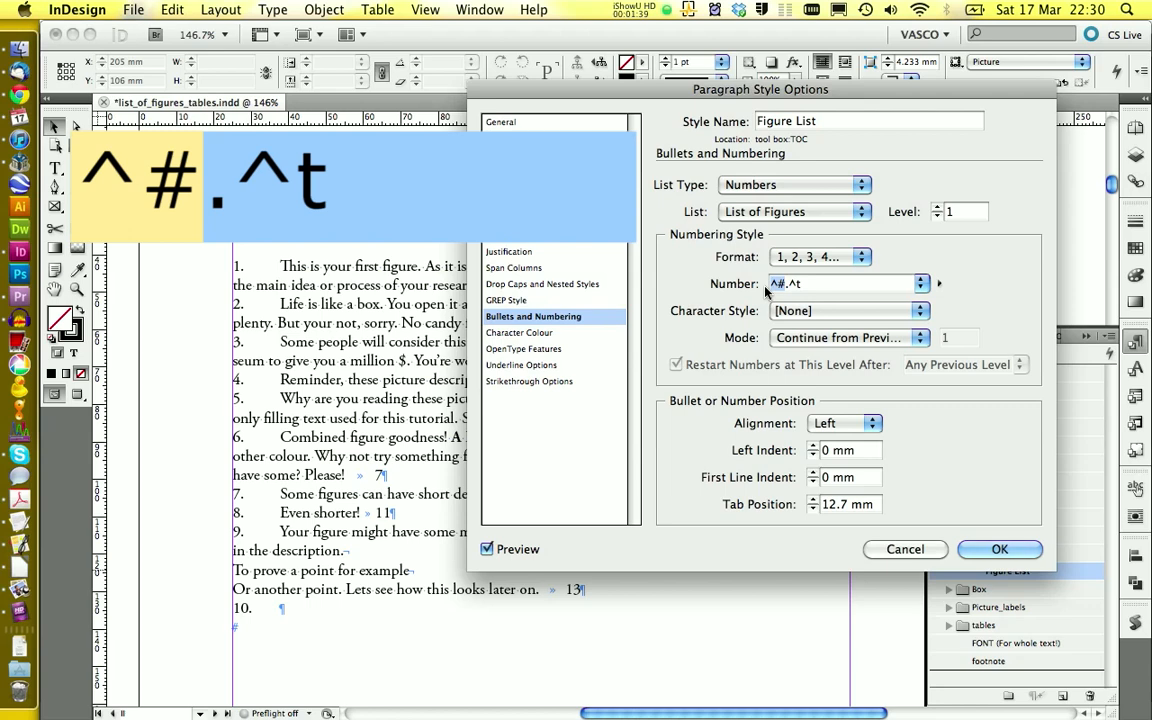
mouse_move(770, 292)
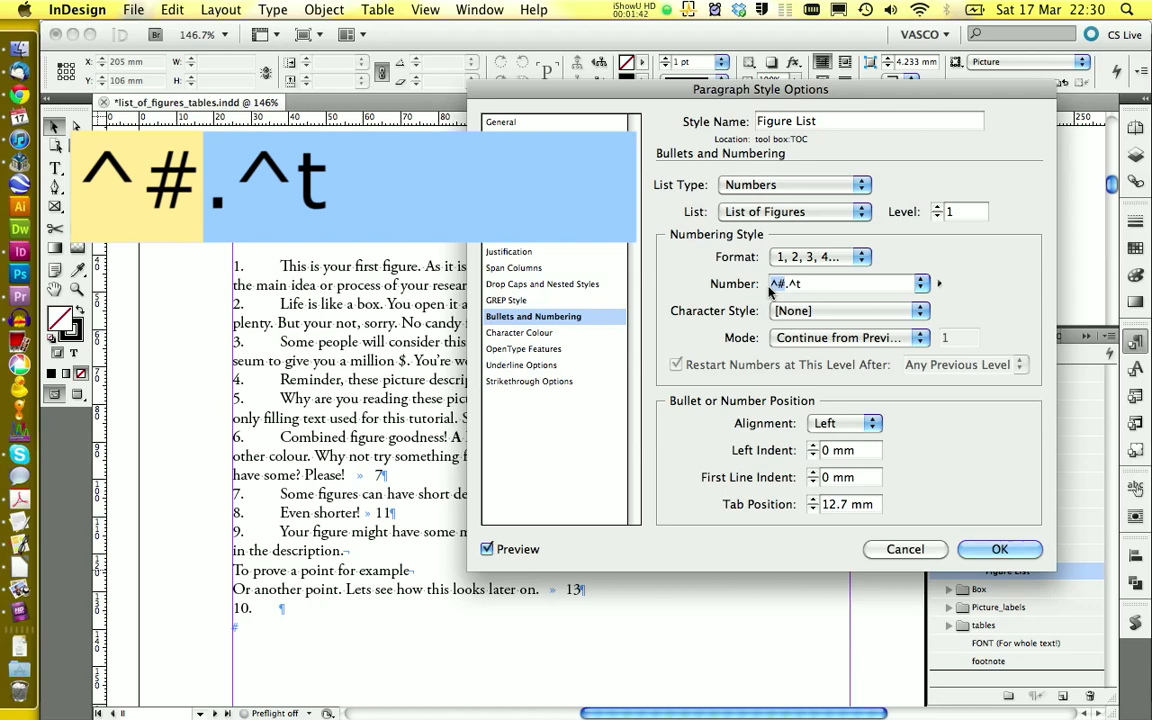
Set the number format to 'Figure ^#^t' with a bold character style.
type("Figure")
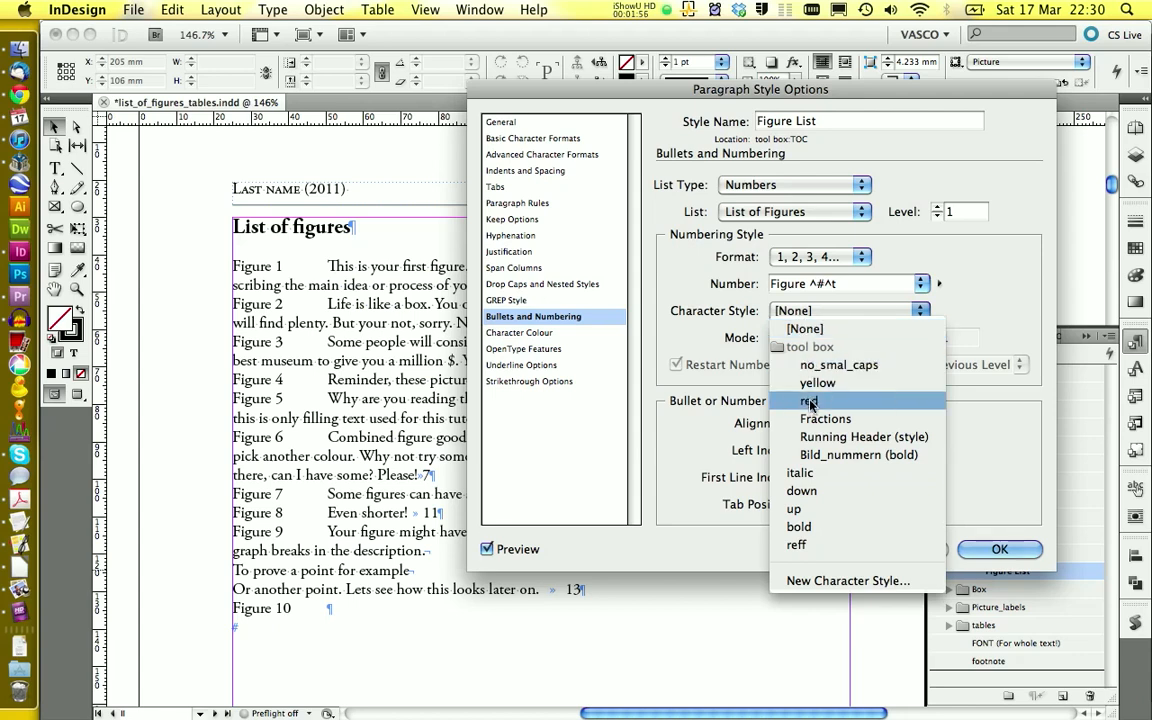
mouse_move(800, 526)
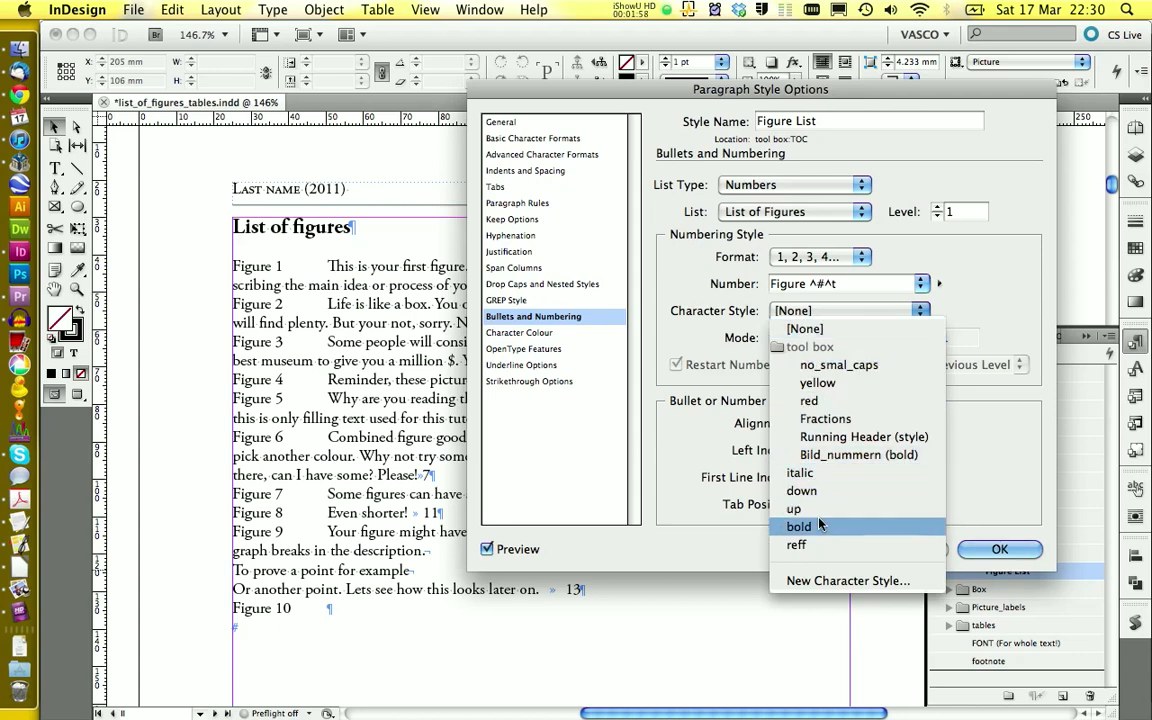
left_click(800, 528)
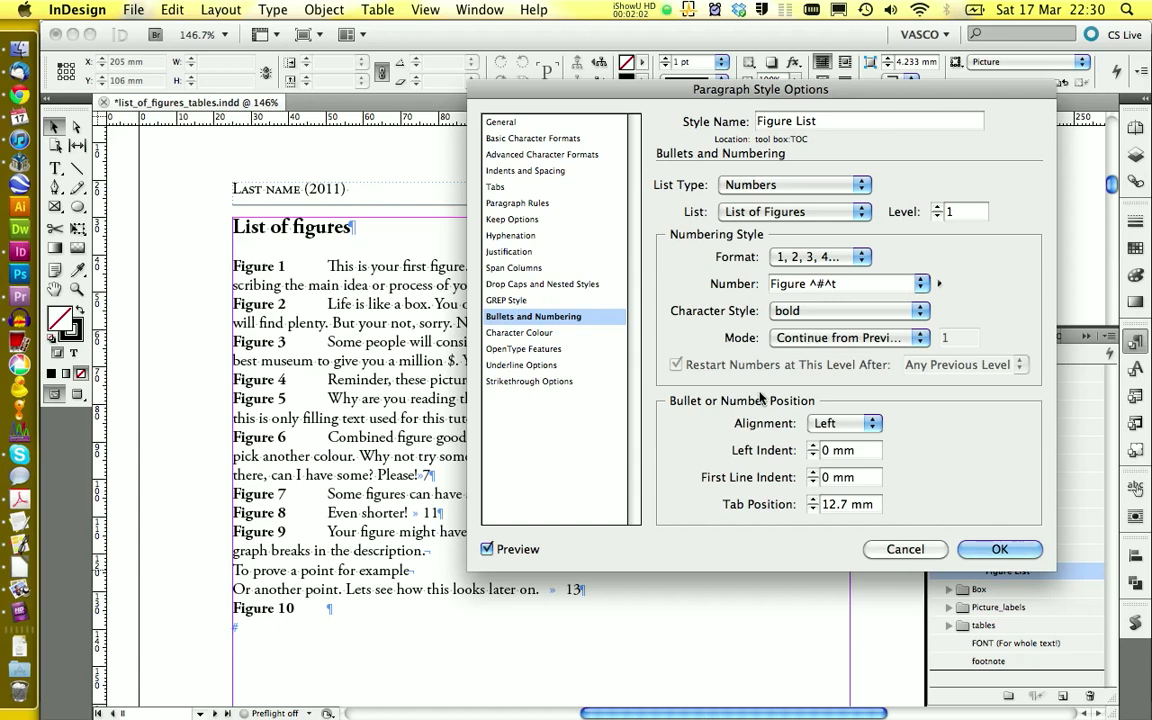
mouse_move(756, 402)
type("20")
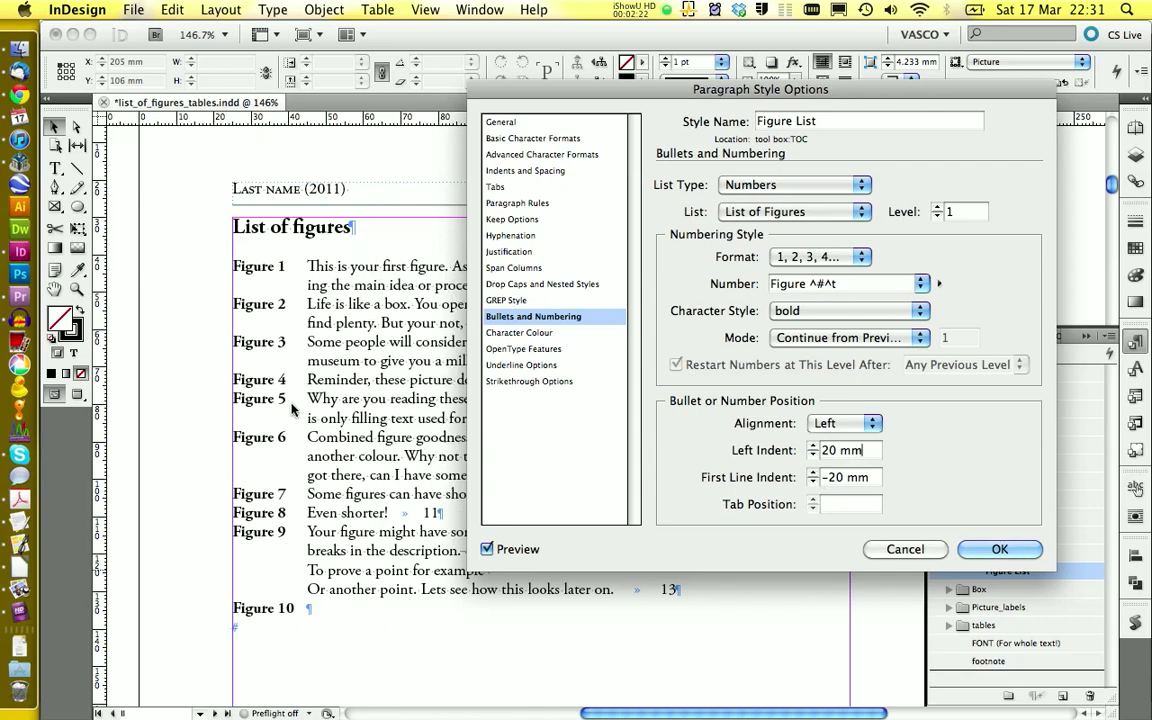
Apply a 20 mm left indent and -20 mm first-line indent for hanging entries.
left_click_drag(760, 88, 380, 122)
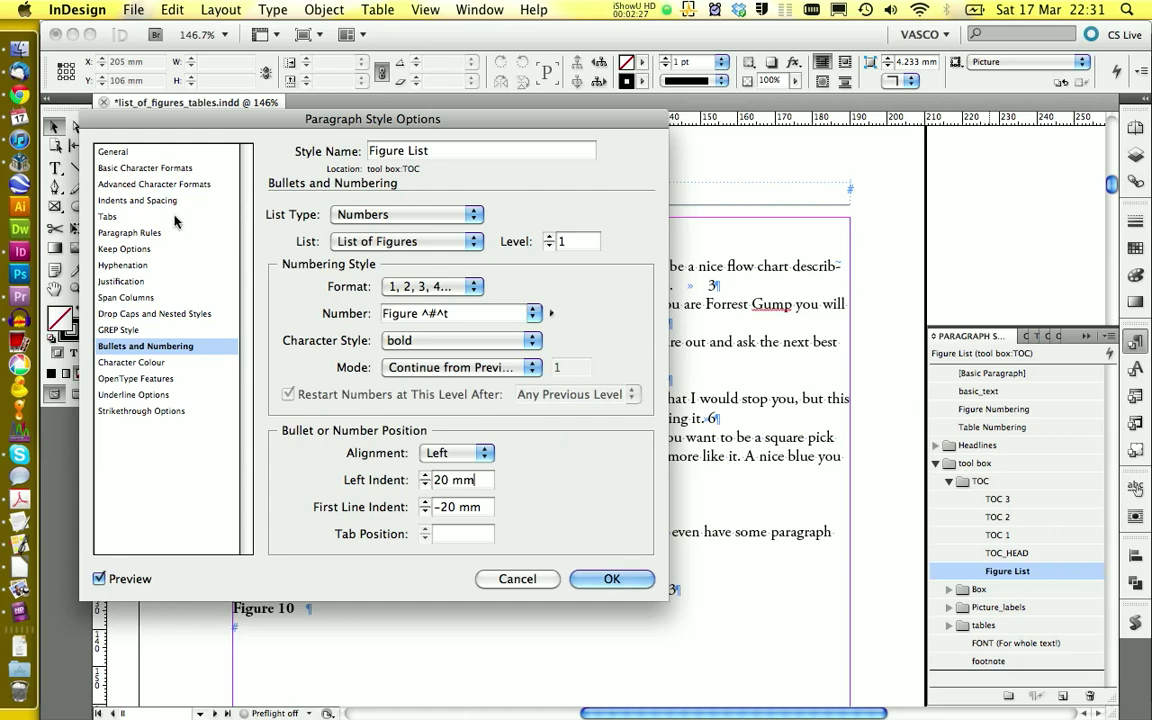
Add a right-aligned tab stop at 165 mm for page numbers and confirm the style.
left_click(108, 216)
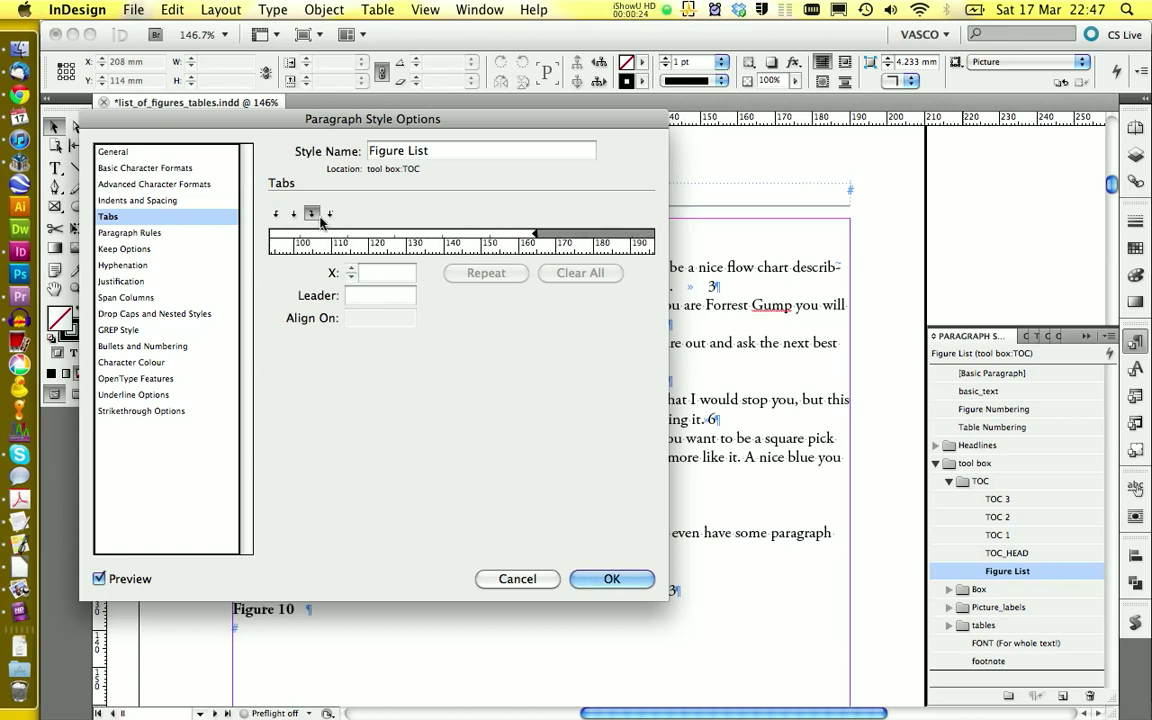
mouse_move(328, 214)
type("165")
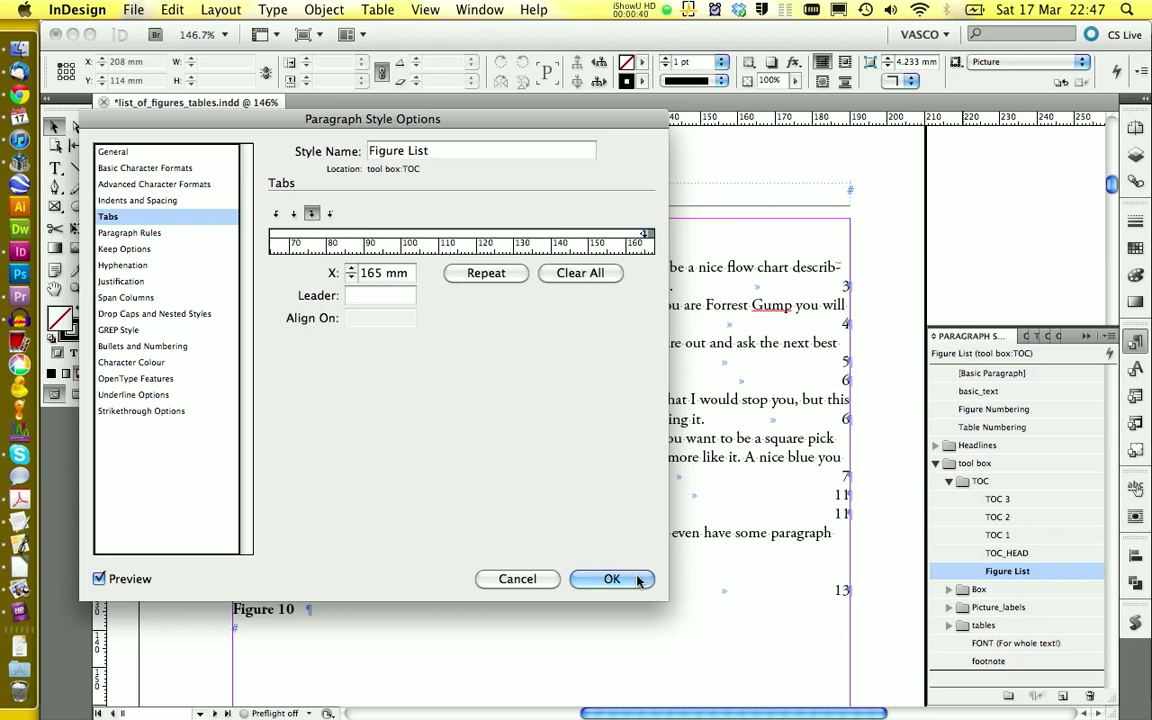
left_click(612, 580)
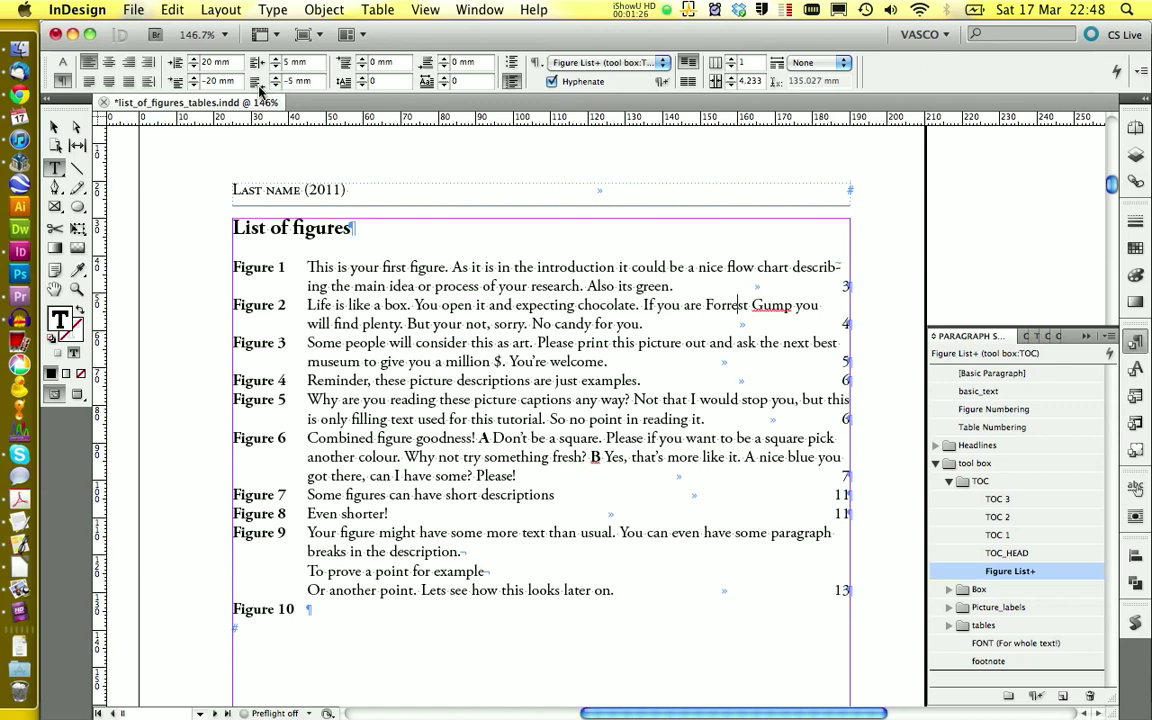
Redefine the Figure List paragraph style to capture the added space before each entry.
right_click(1010, 570)
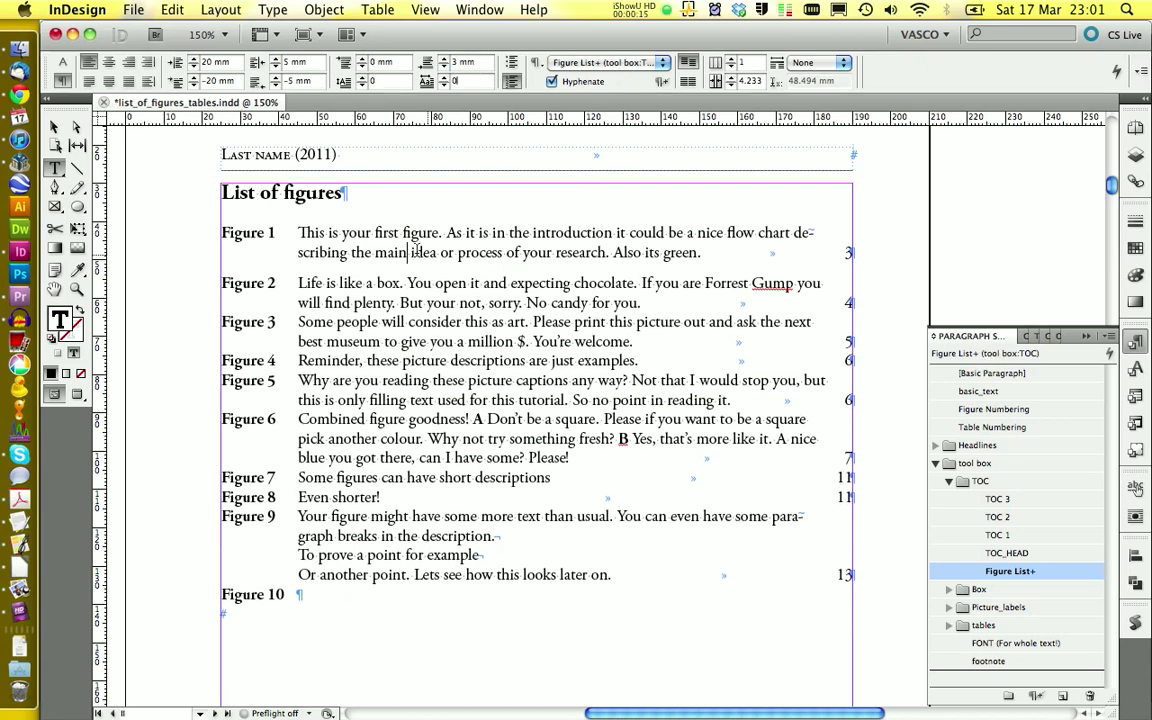
right_click(1010, 572)
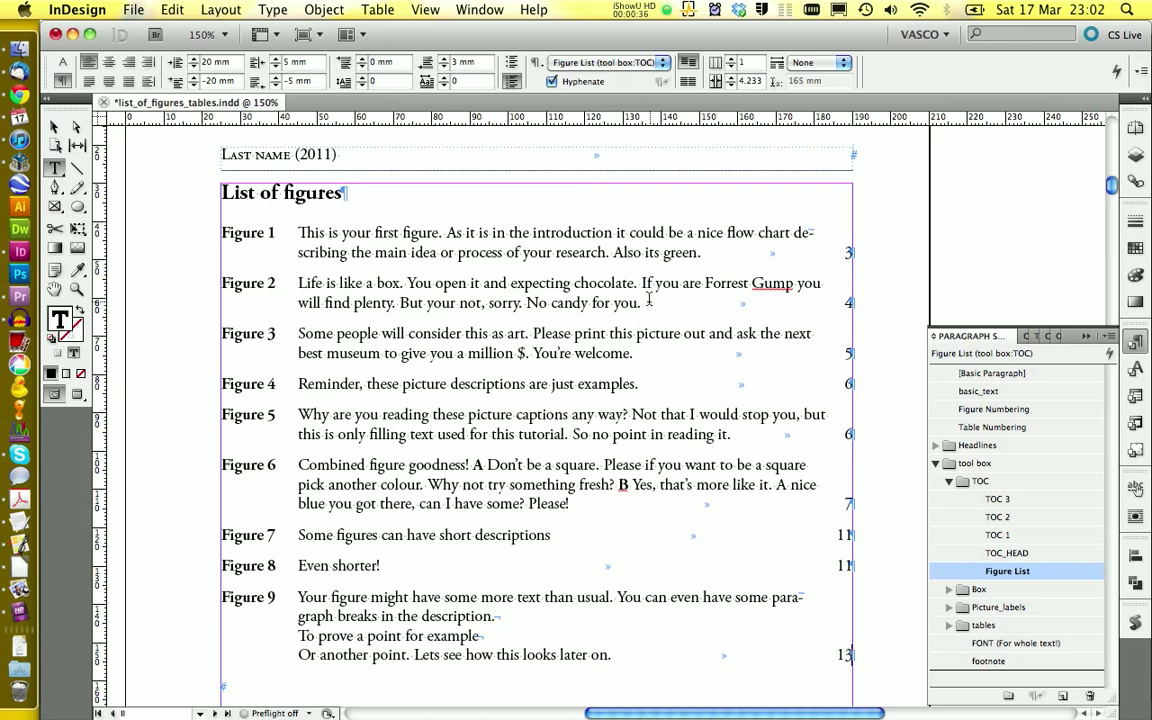
mouse_move(764, 332)
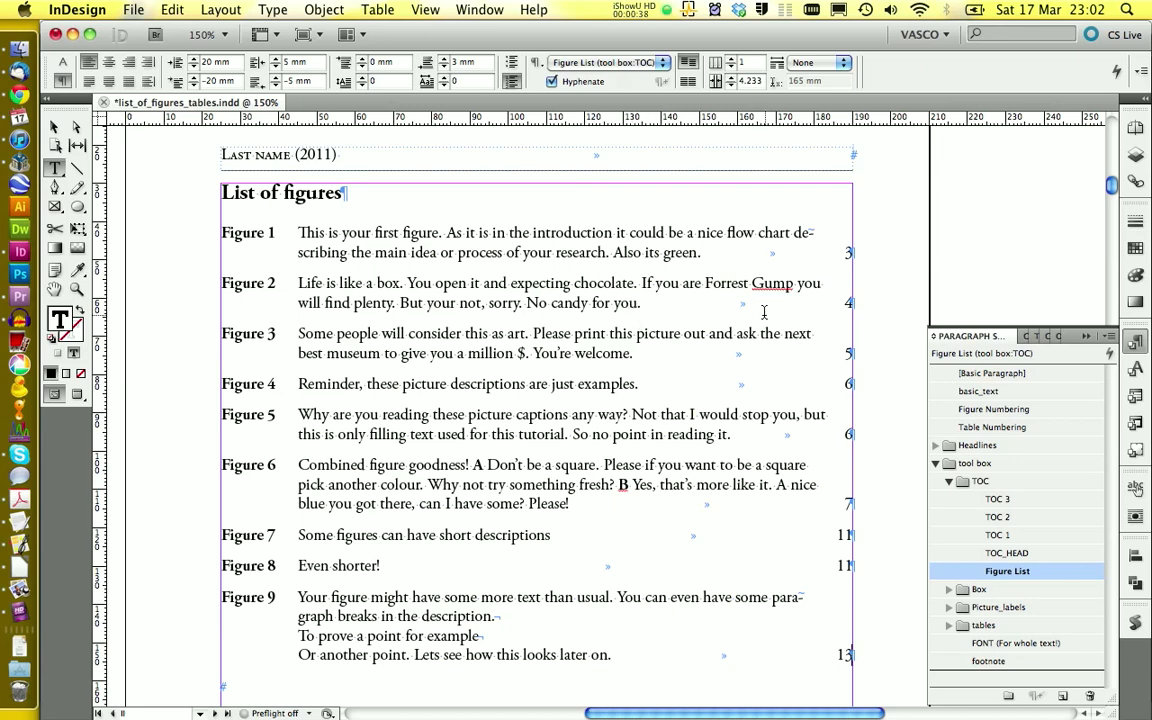
Give the Figure List style's 165 mm tab stop a period leader character.
right_click(1012, 570)
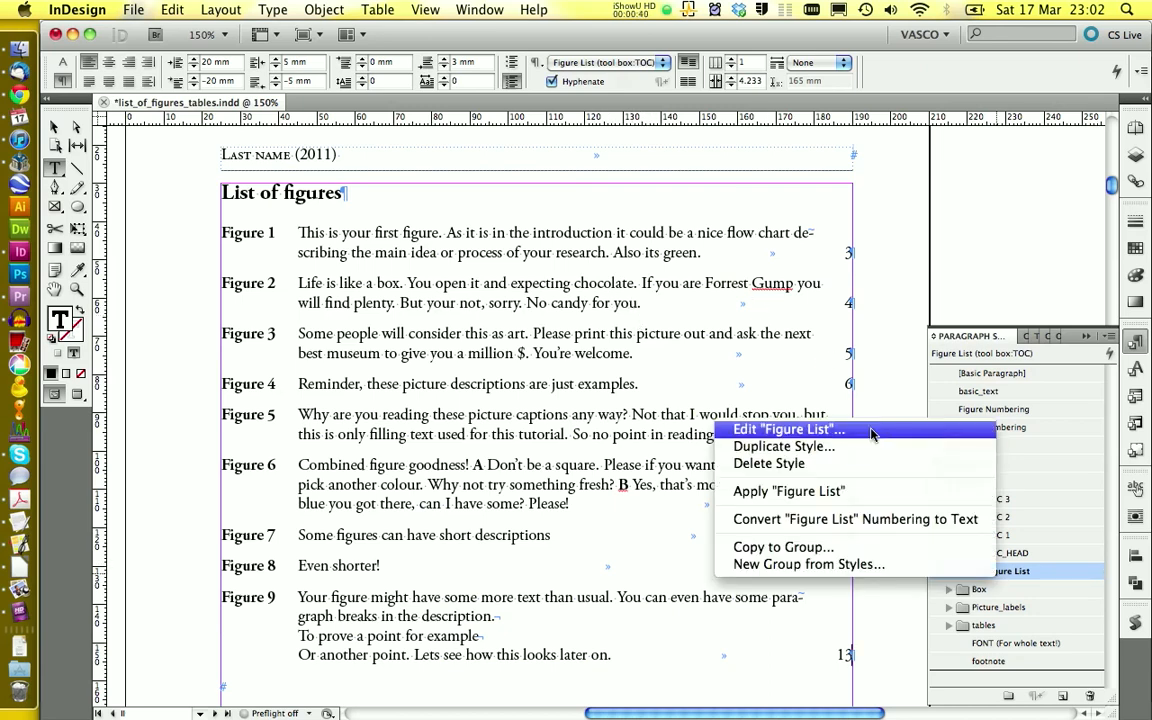
left_click(788, 428)
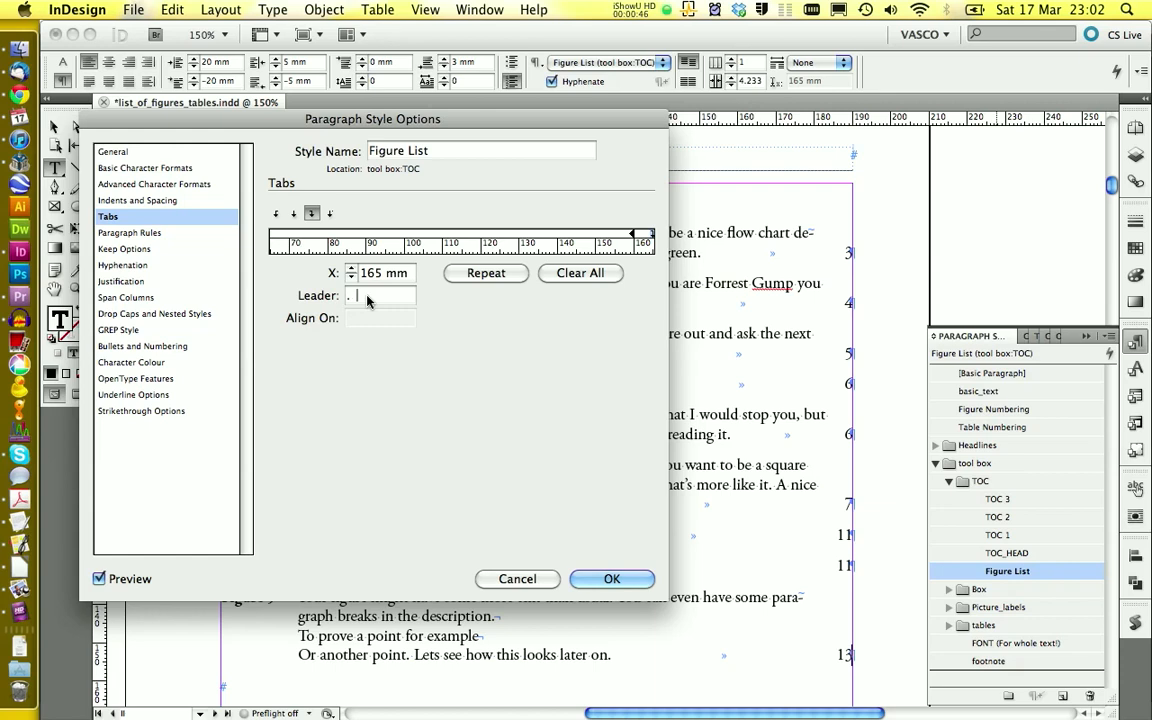
left_click(612, 578)
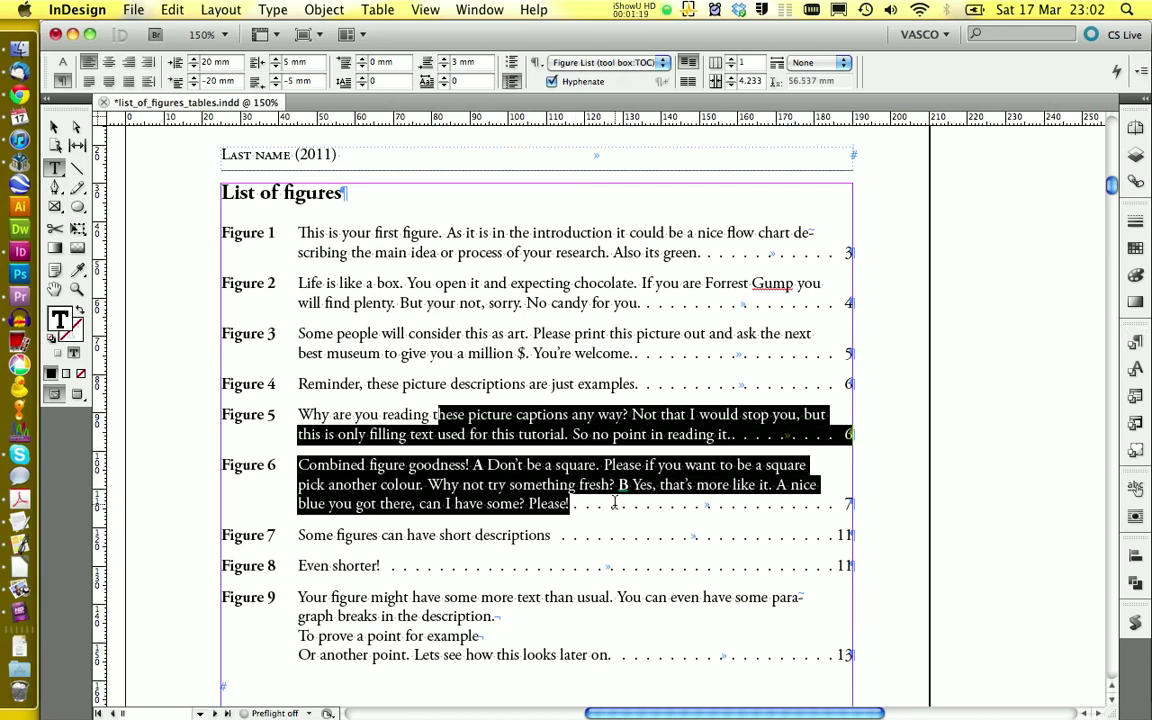
left_click(1136, 342)
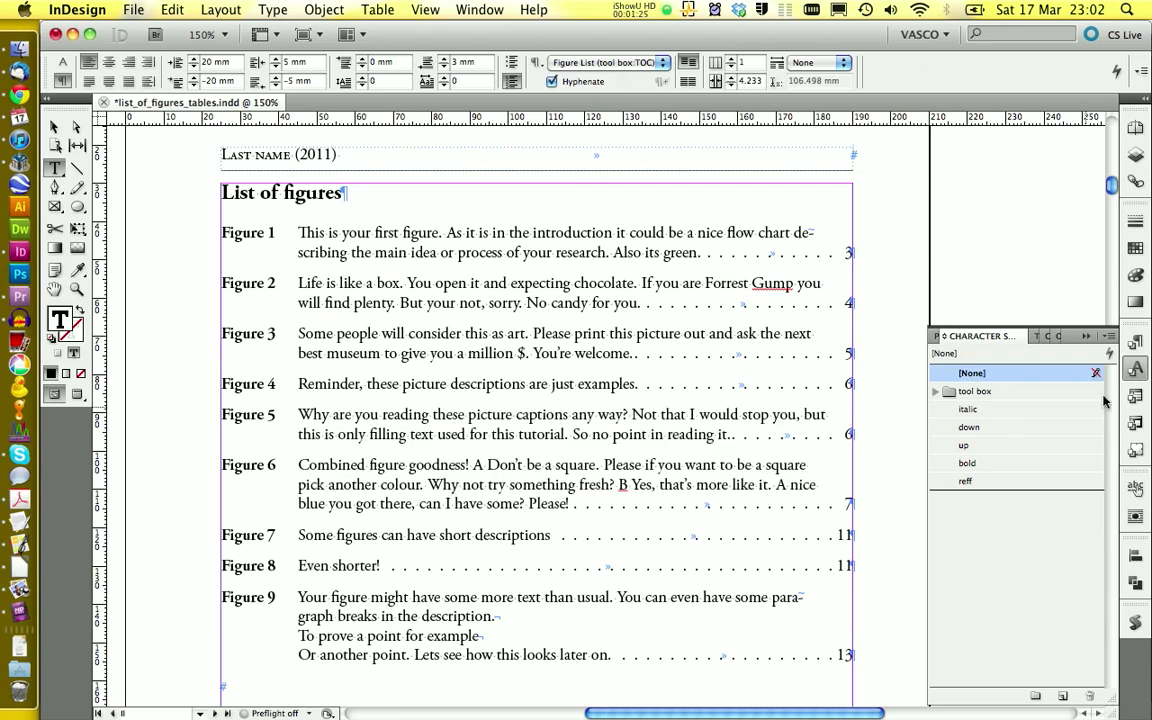
left_click(1136, 128)
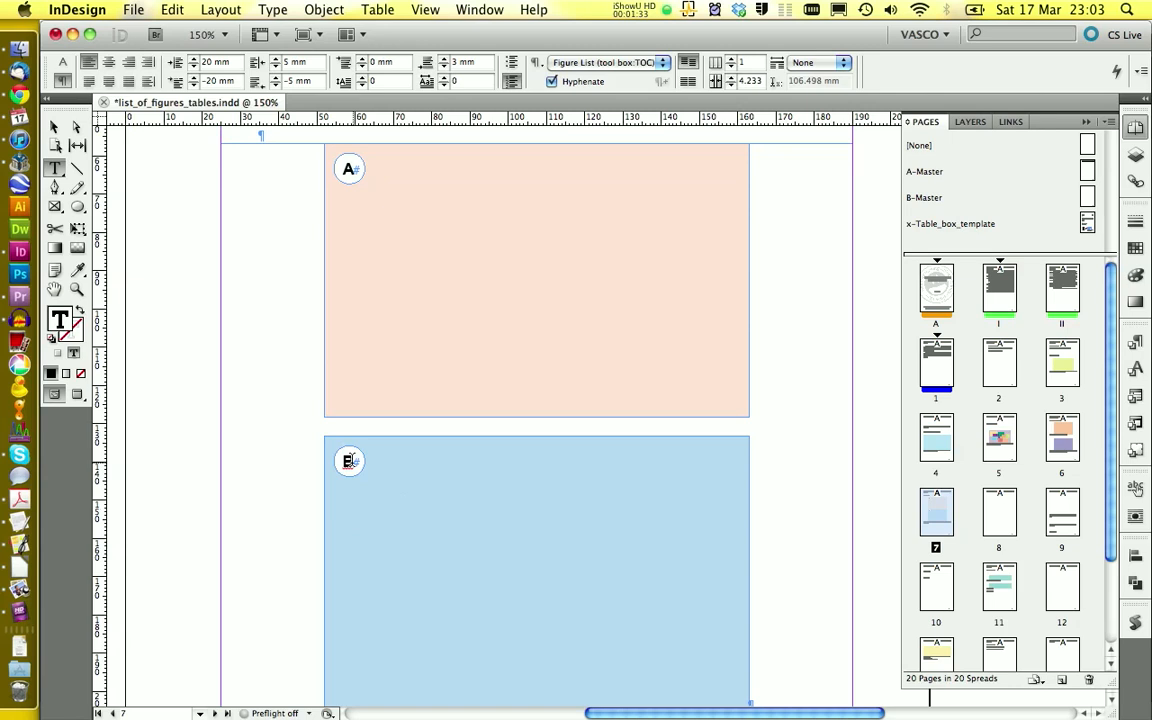
scroll("down", 3)
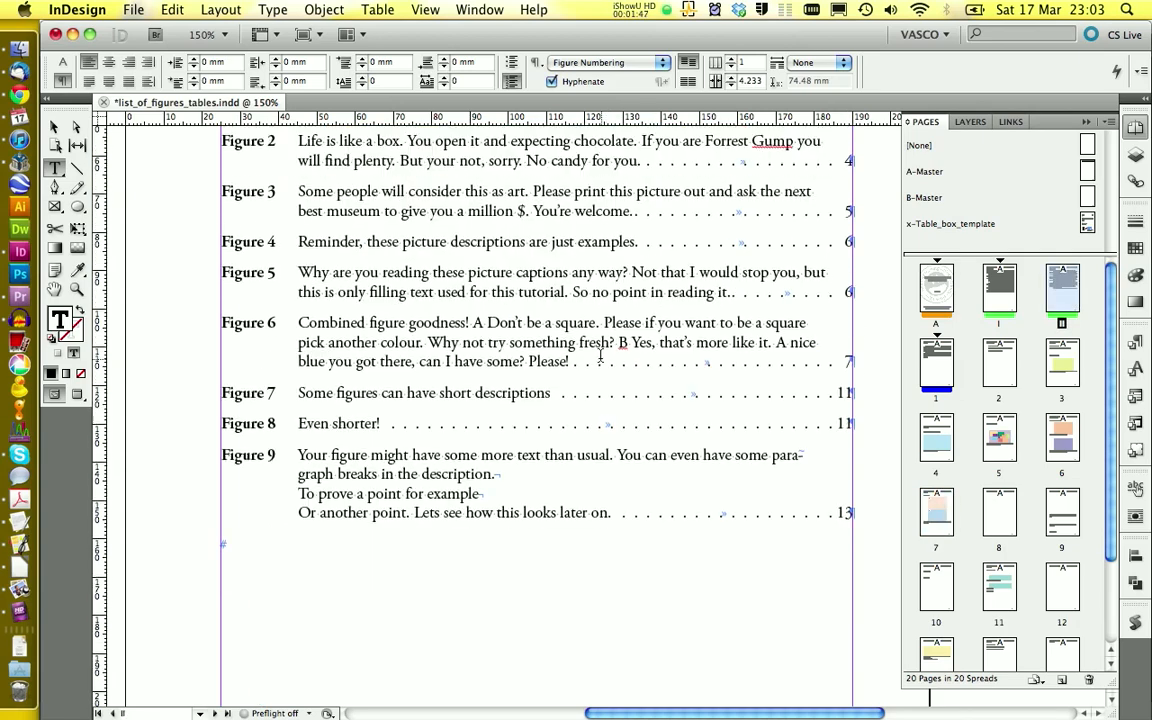
Fit the whole List of figures page in the window via the View menu.
left_click(424, 8)
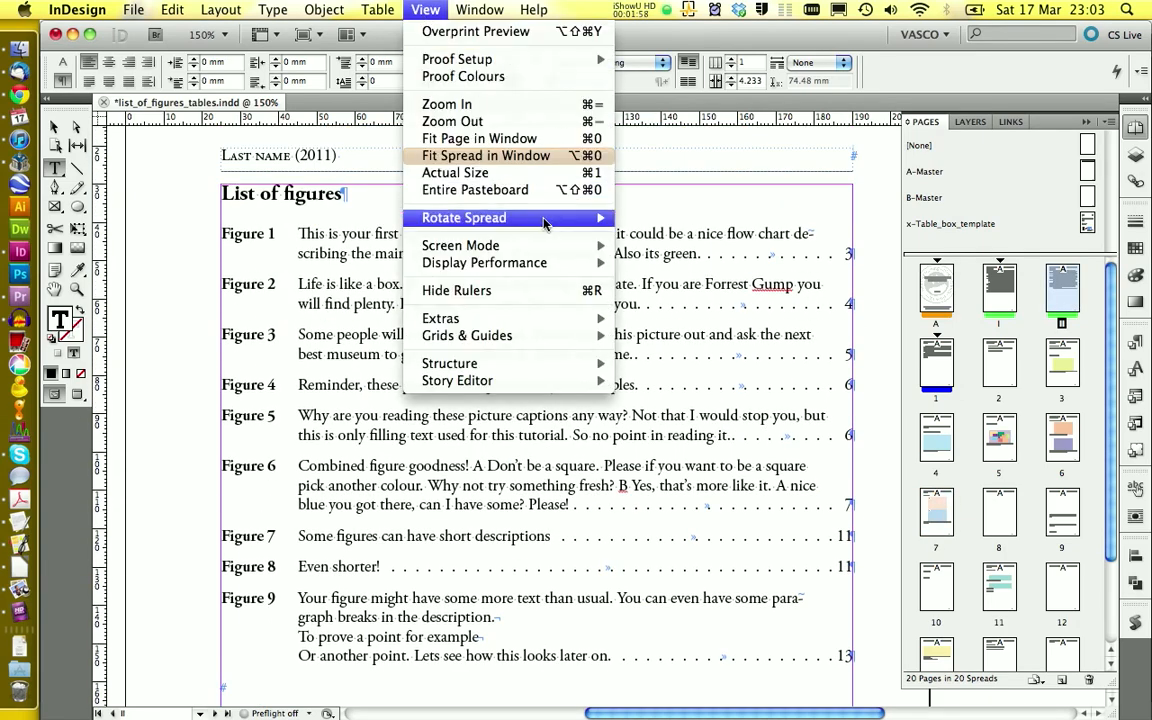
left_click(480, 138)
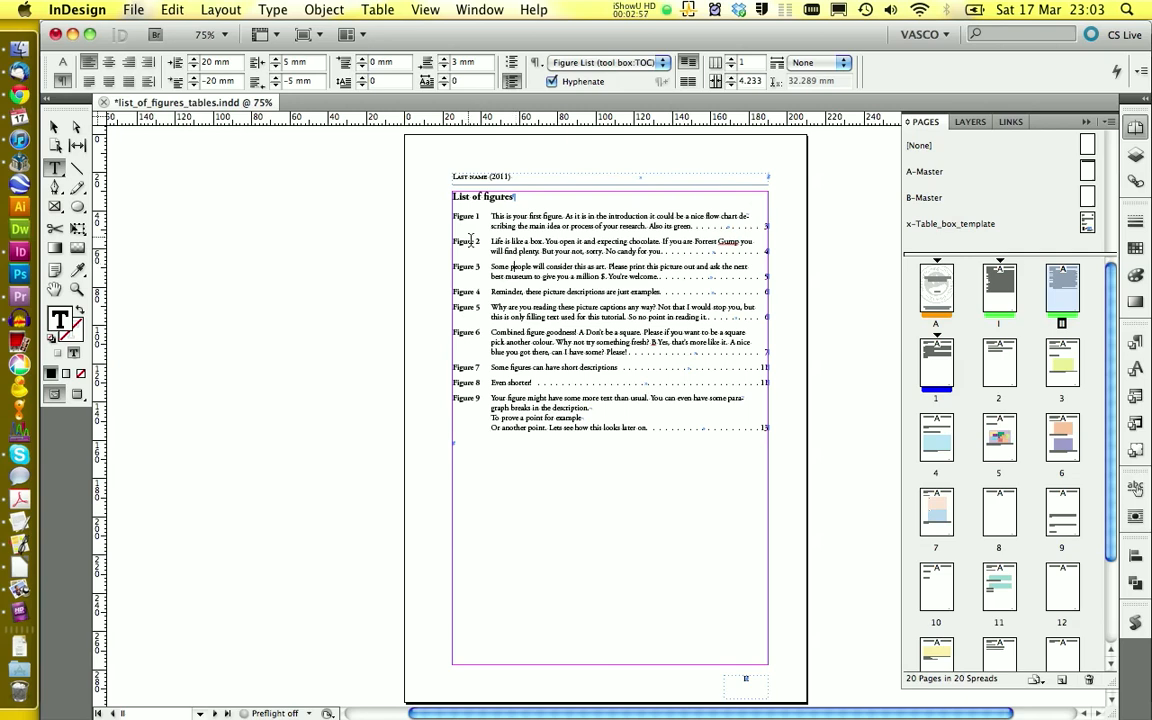
Update the figures list and the main Table of Contents via Layout > Update Table of Contents.
left_click(220, 8)
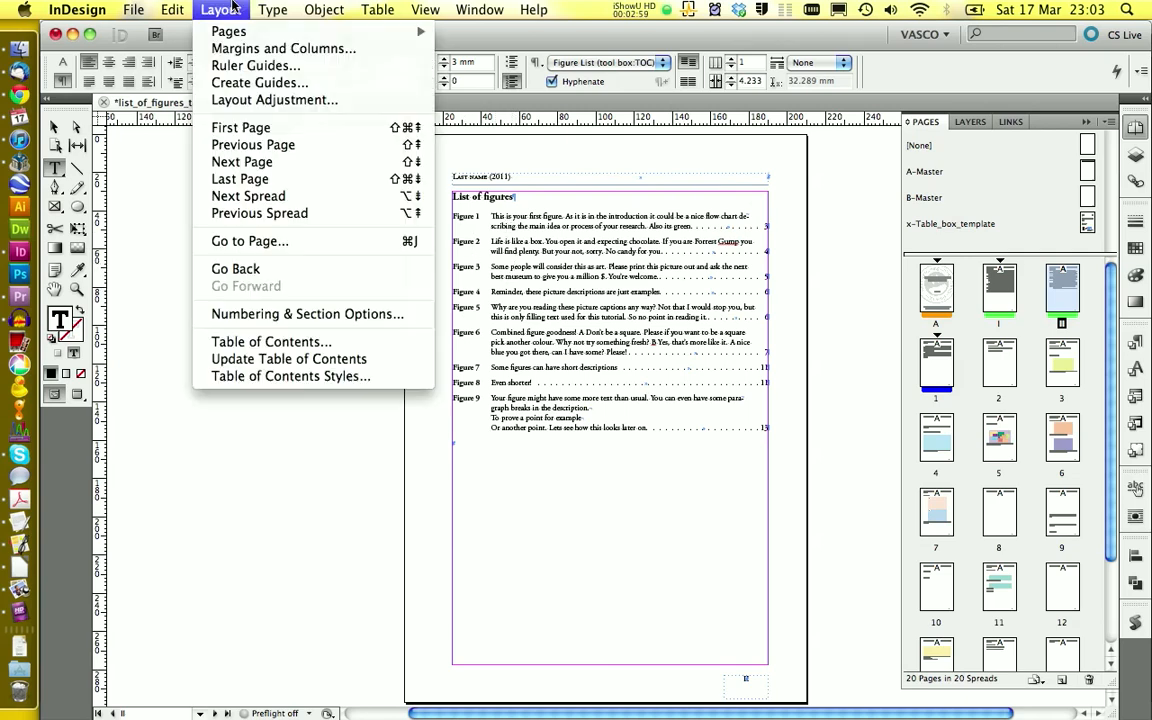
mouse_move(288, 358)
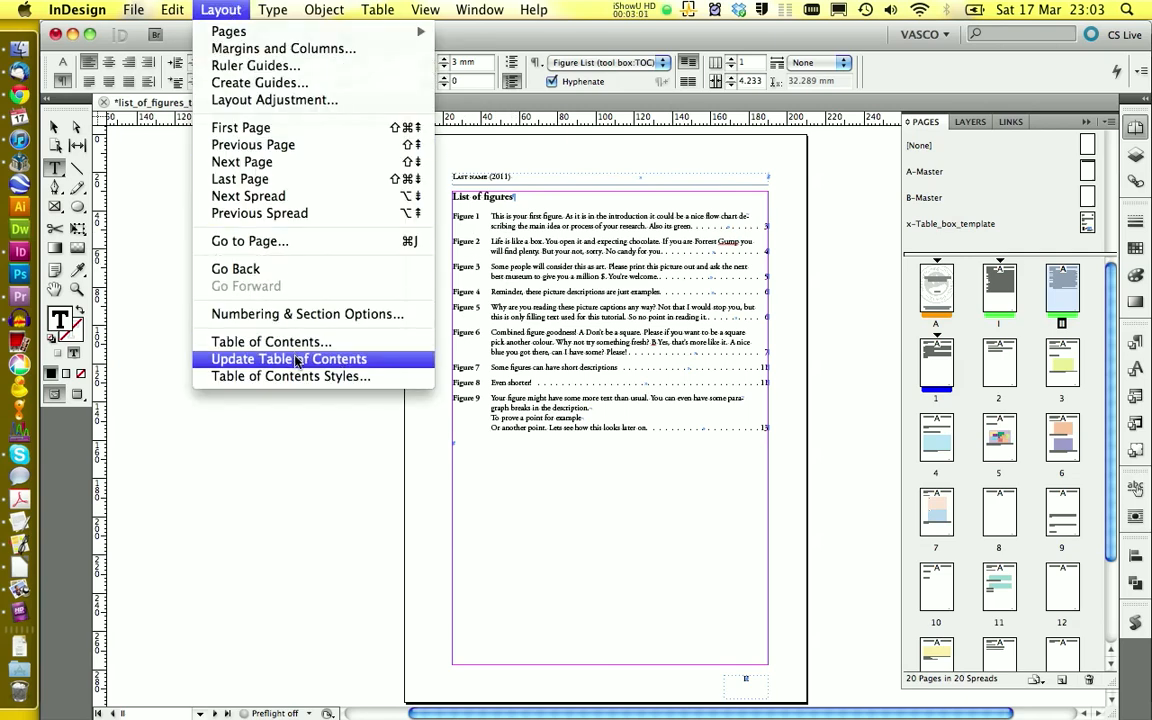
left_click(288, 358)
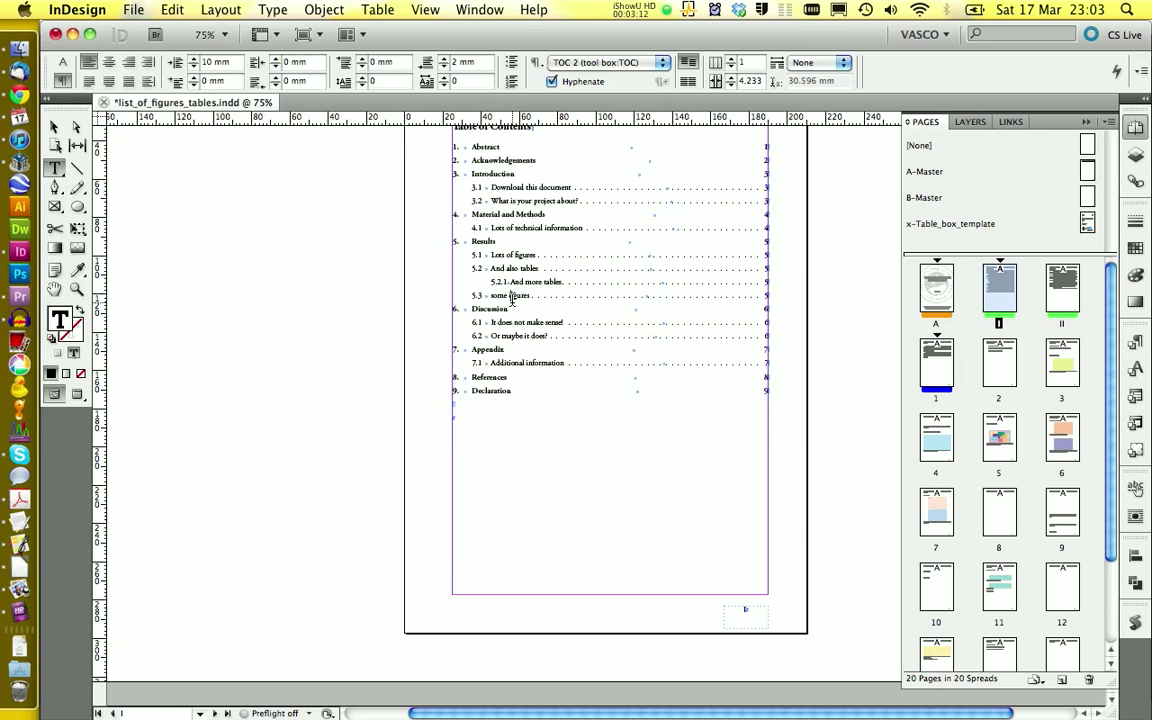
left_click(220, 8)
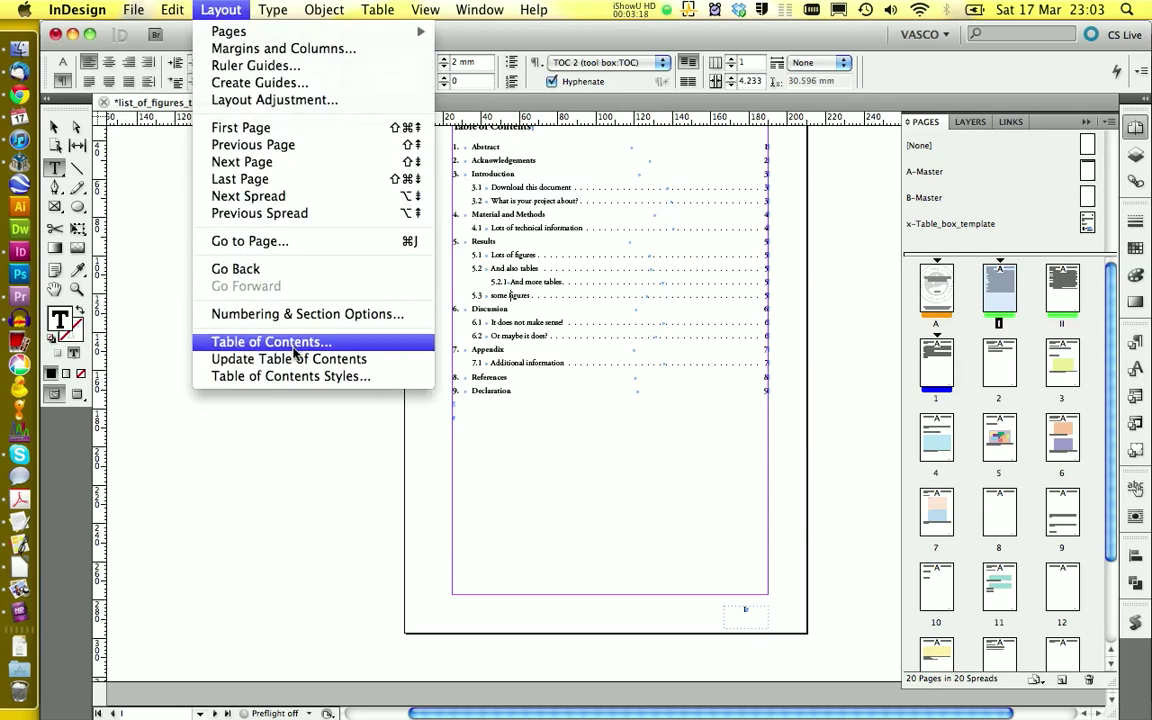
left_click(288, 358)
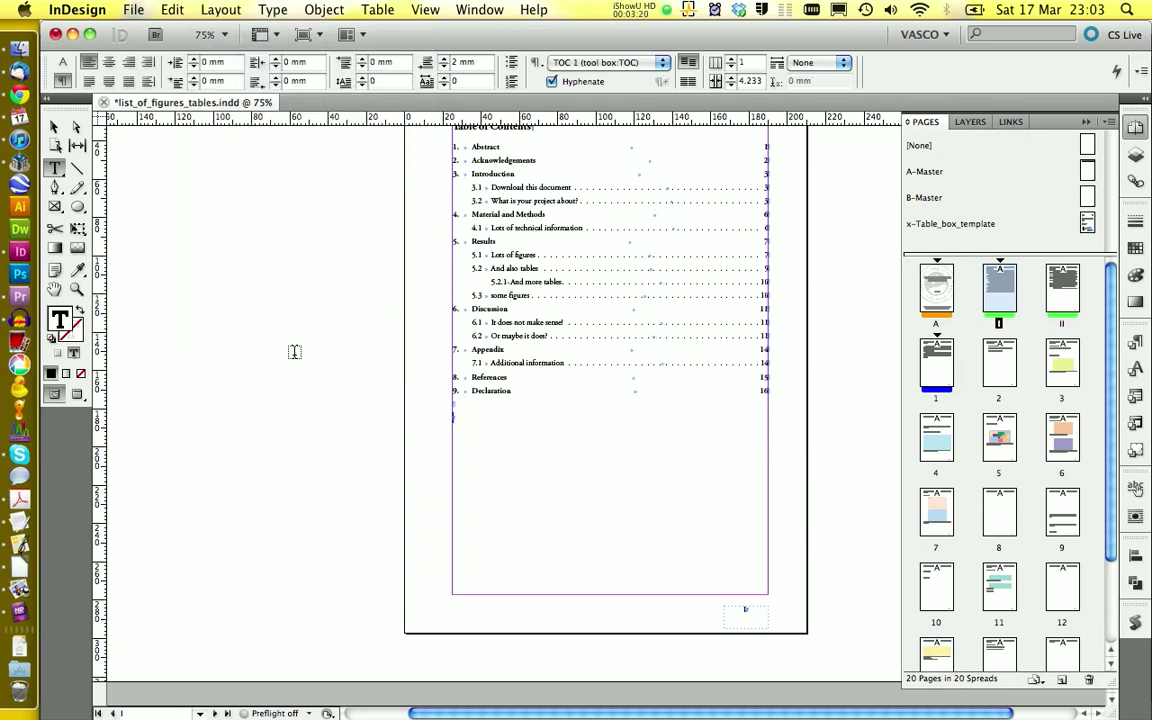